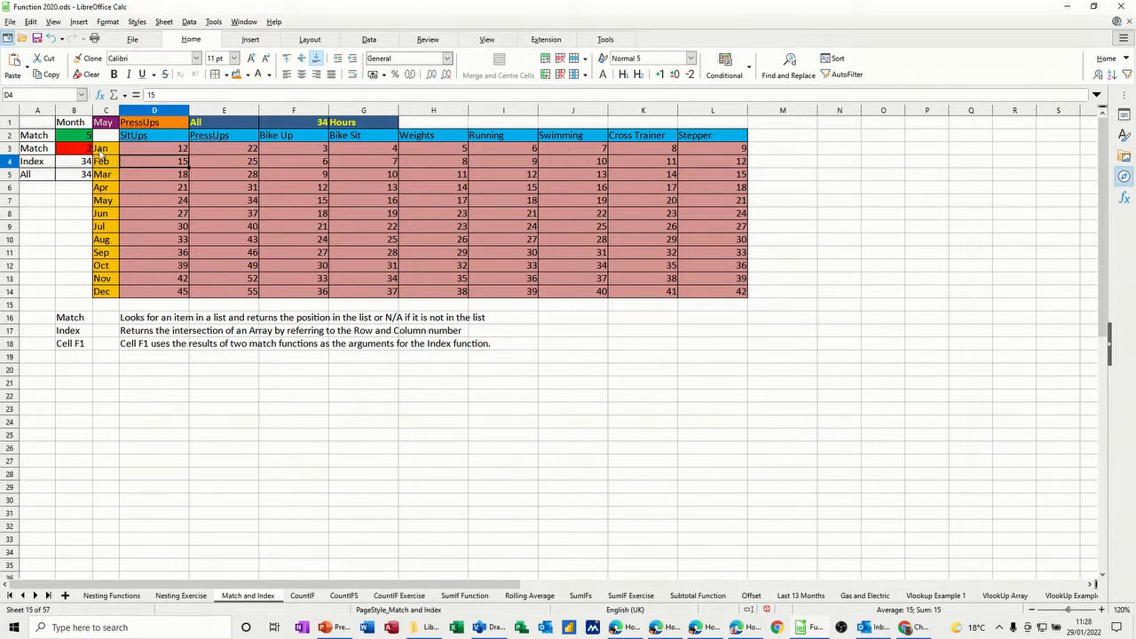
mouse_move(162, 174)
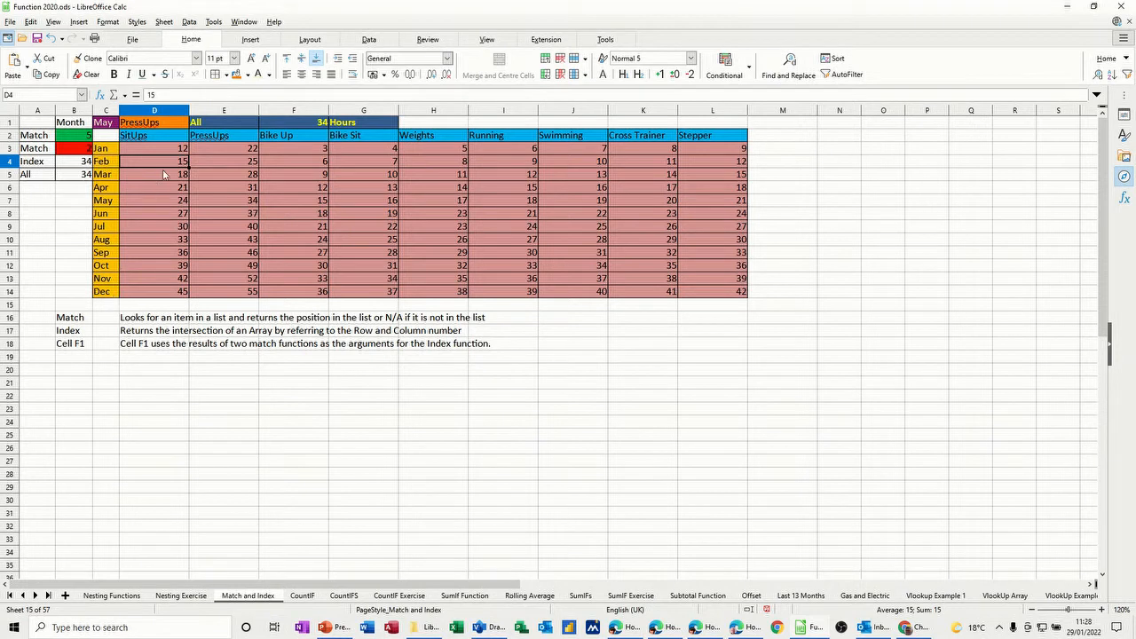
mouse_move(337, 219)
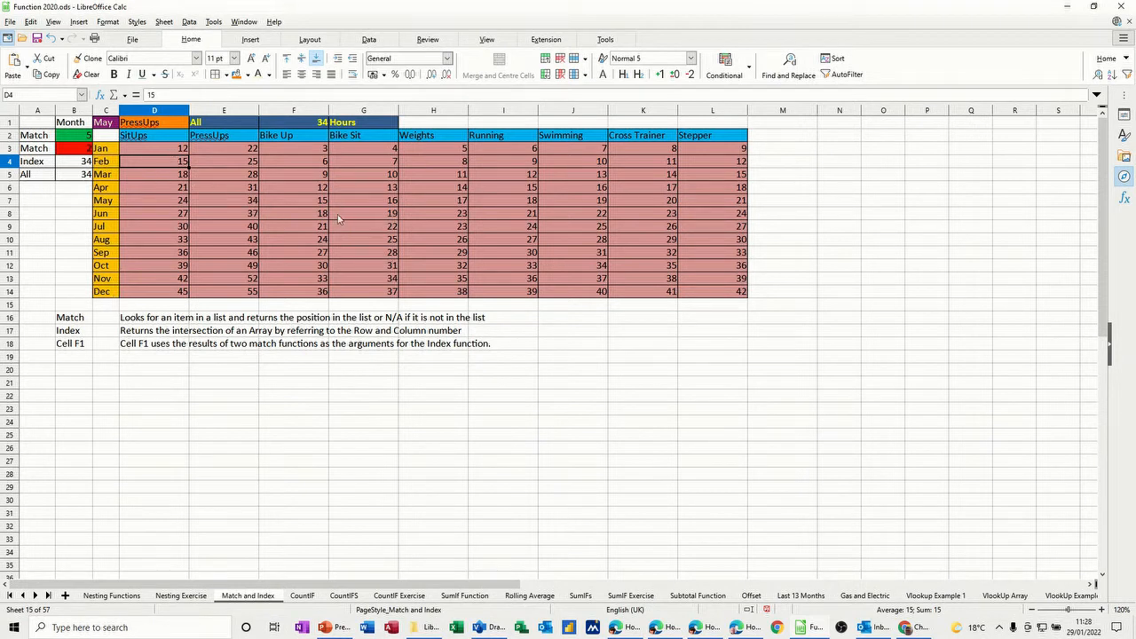
mouse_move(202, 189)
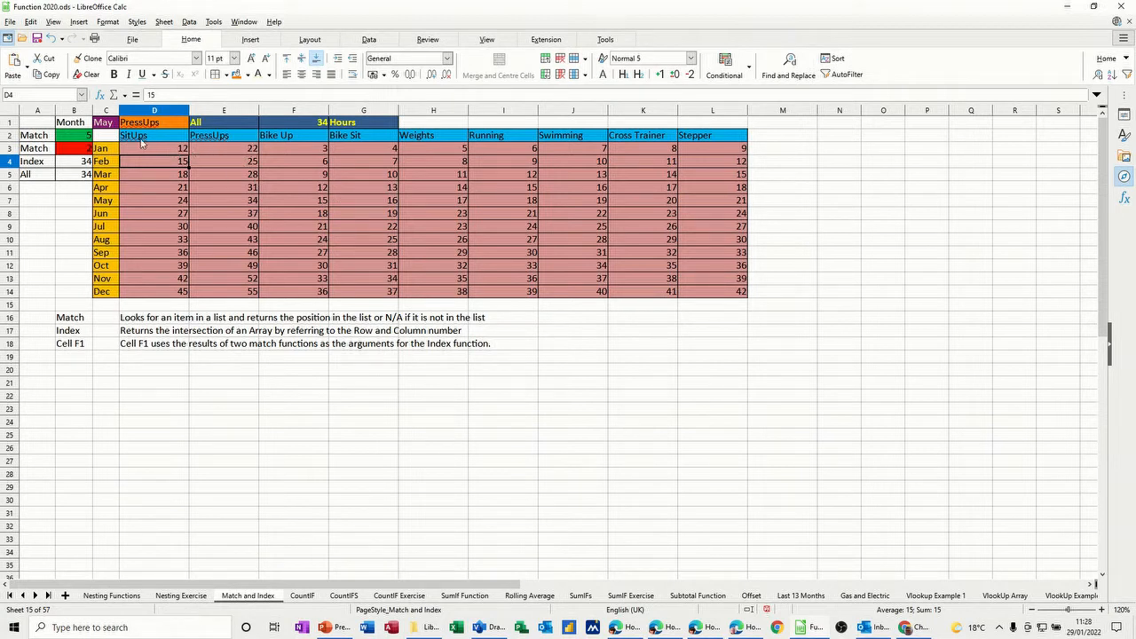
mouse_move(195, 176)
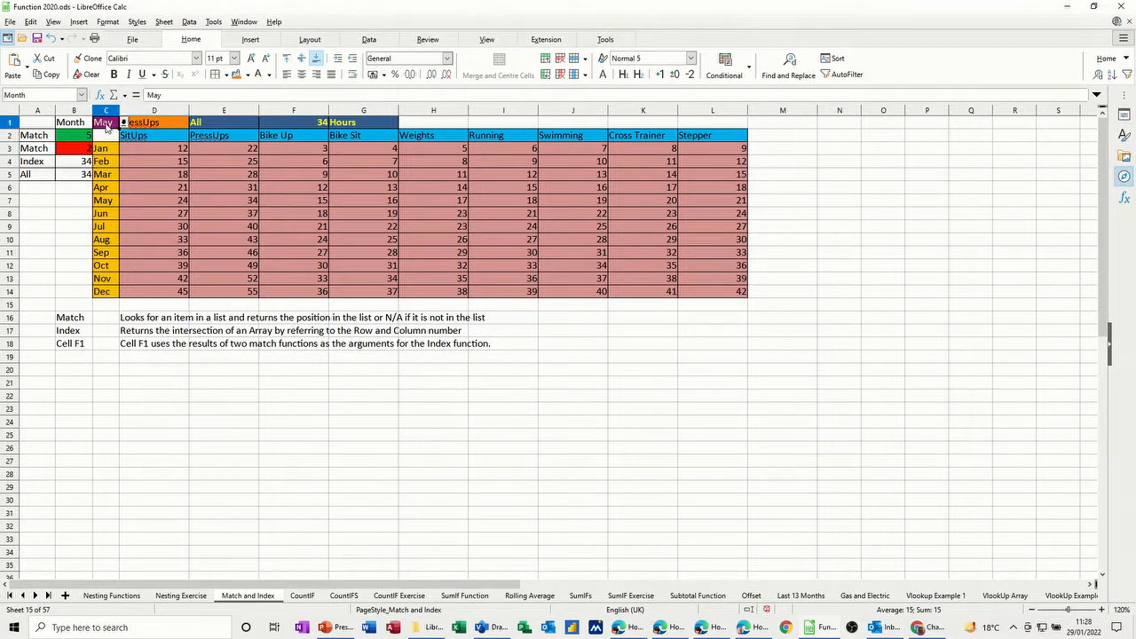
Step: Choose Jan from the Month dropdown in C1 and open the Activity dropdown in D1
left_click(115, 122)
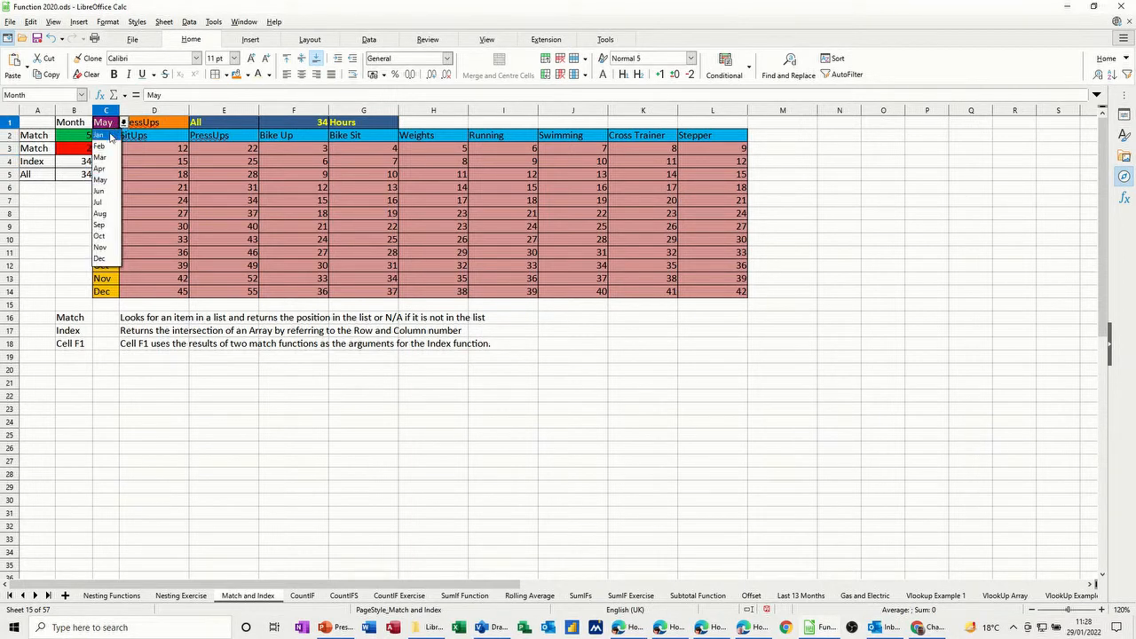
left_click(101, 147)
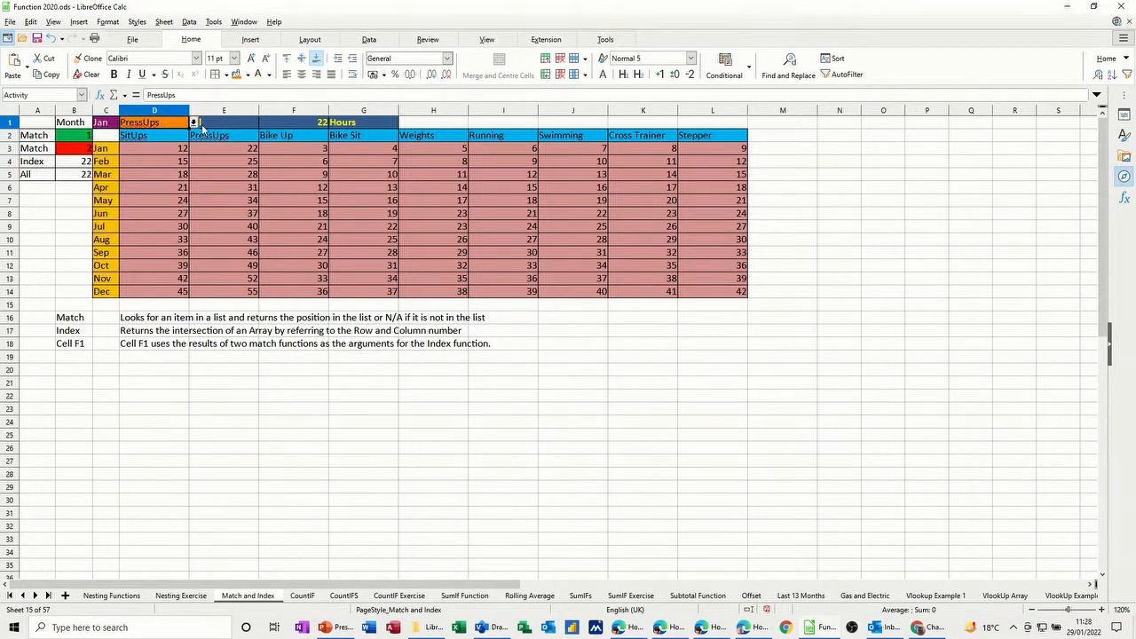
left_click(194, 121)
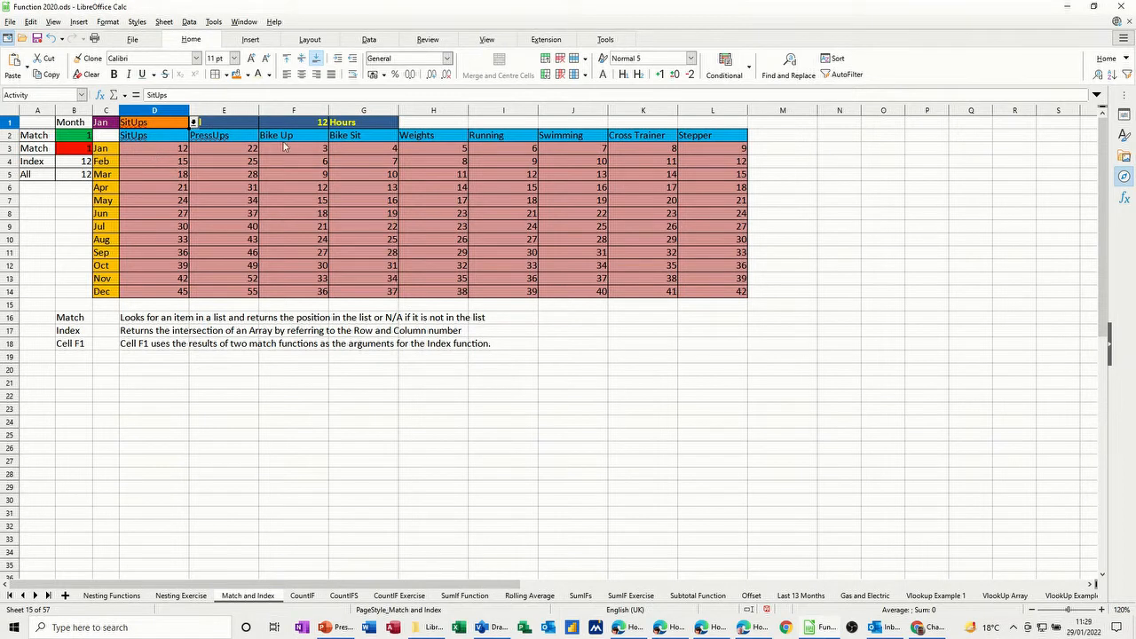
mouse_move(284, 147)
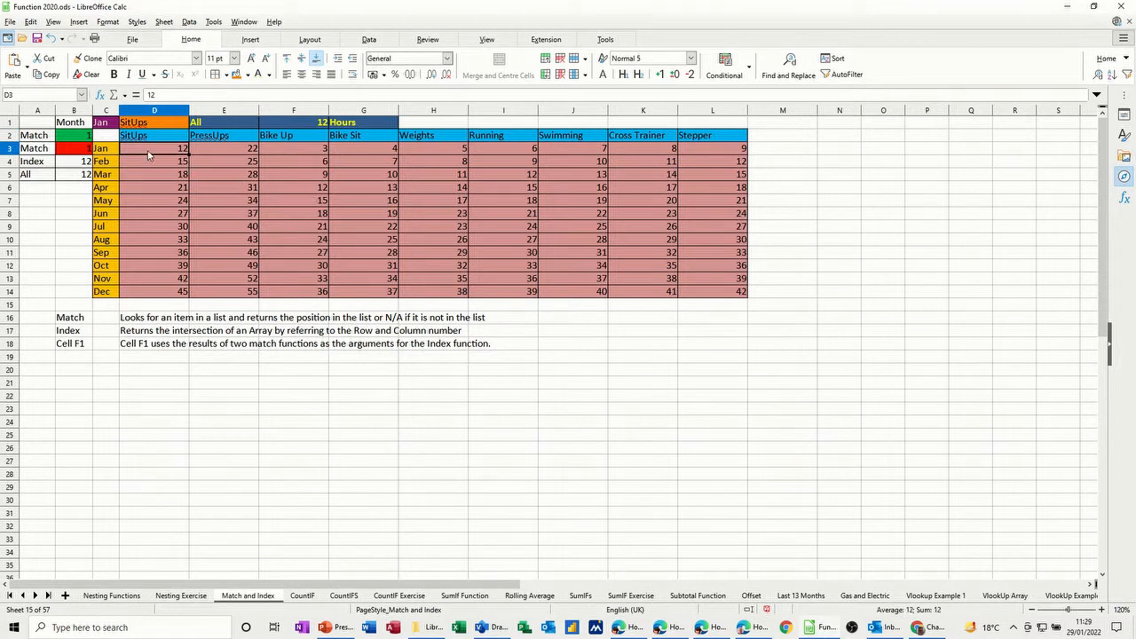
left_click_drag(154, 148, 573, 271)
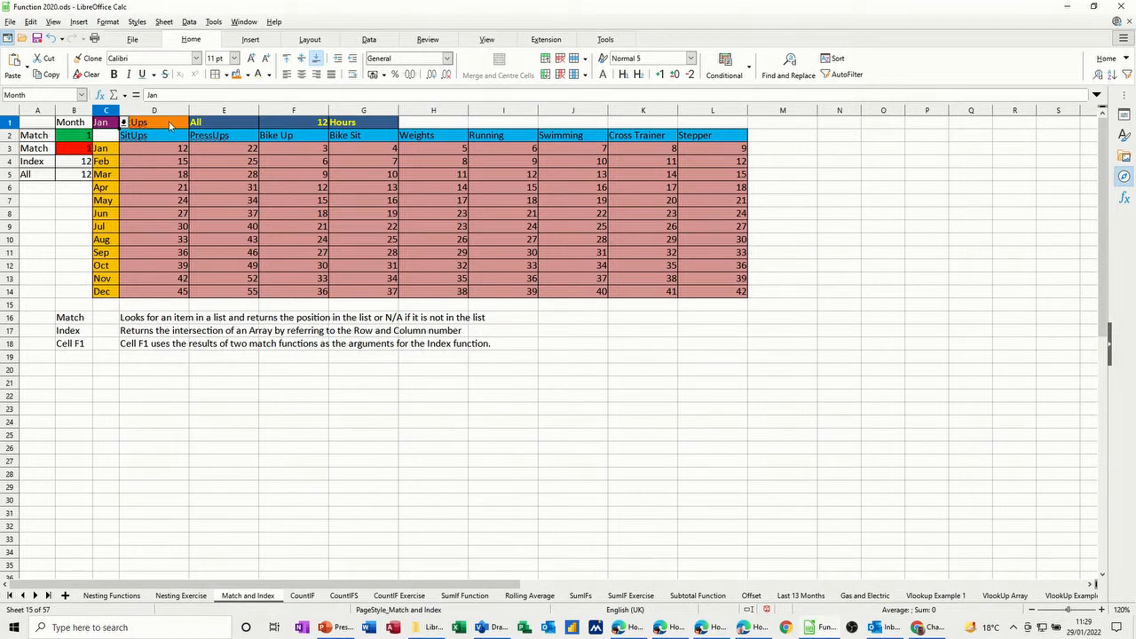
left_click(153, 122)
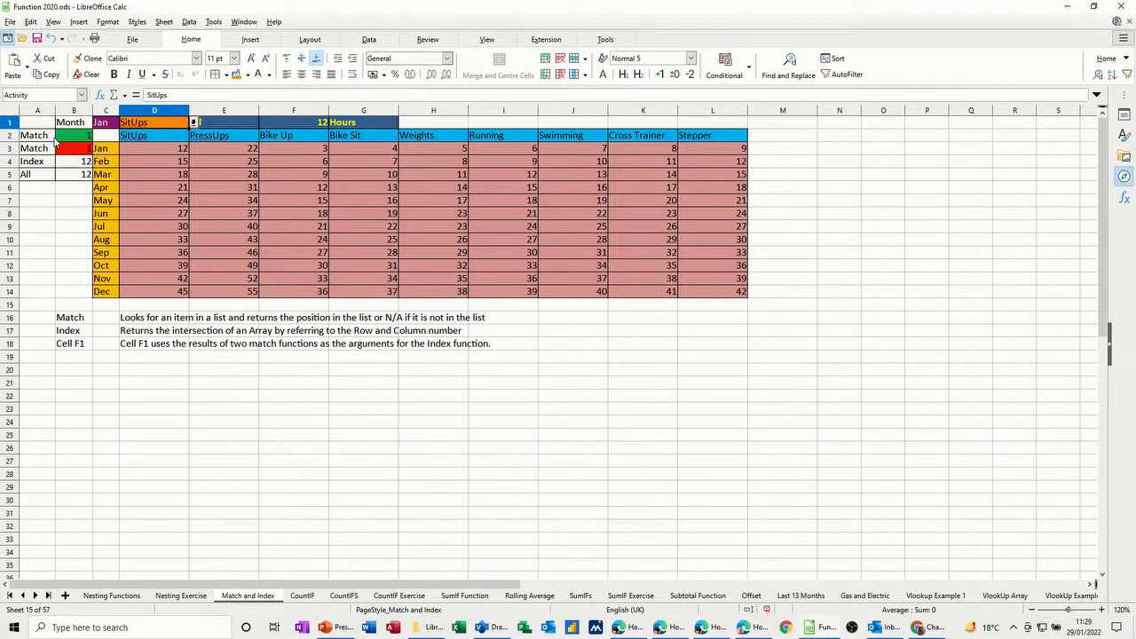
left_click(73, 135)
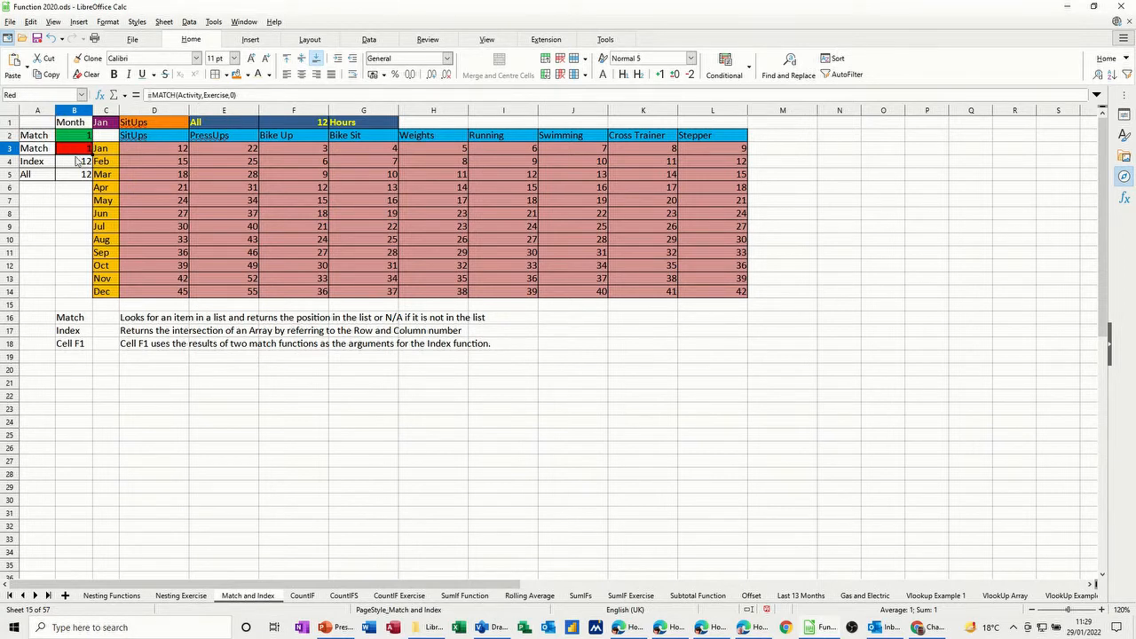
left_click(74, 160)
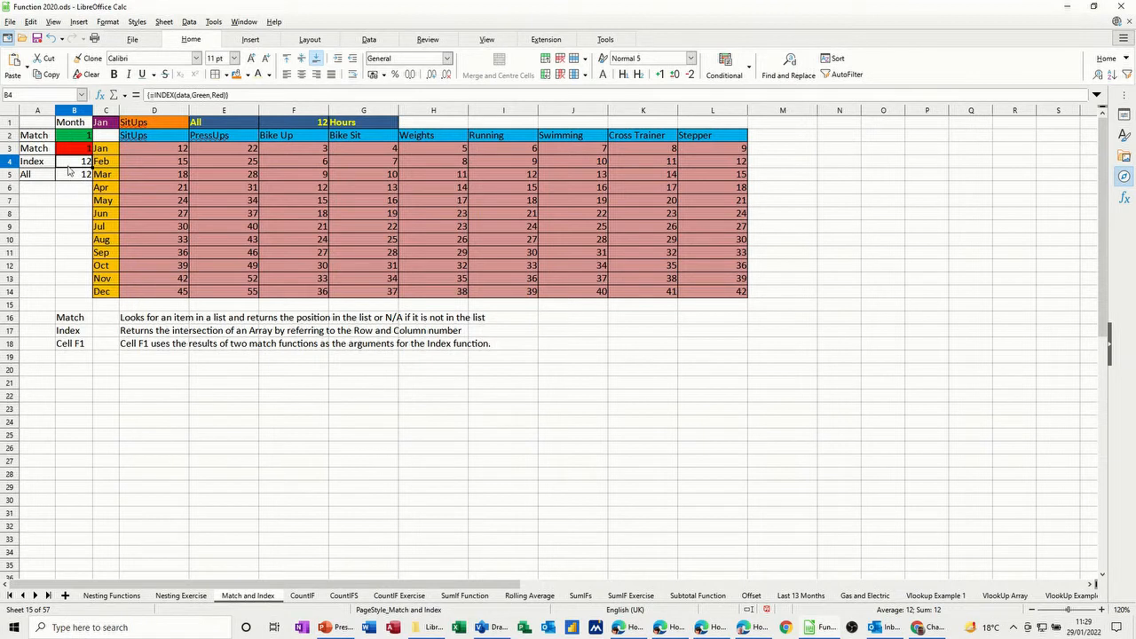
left_click(74, 174)
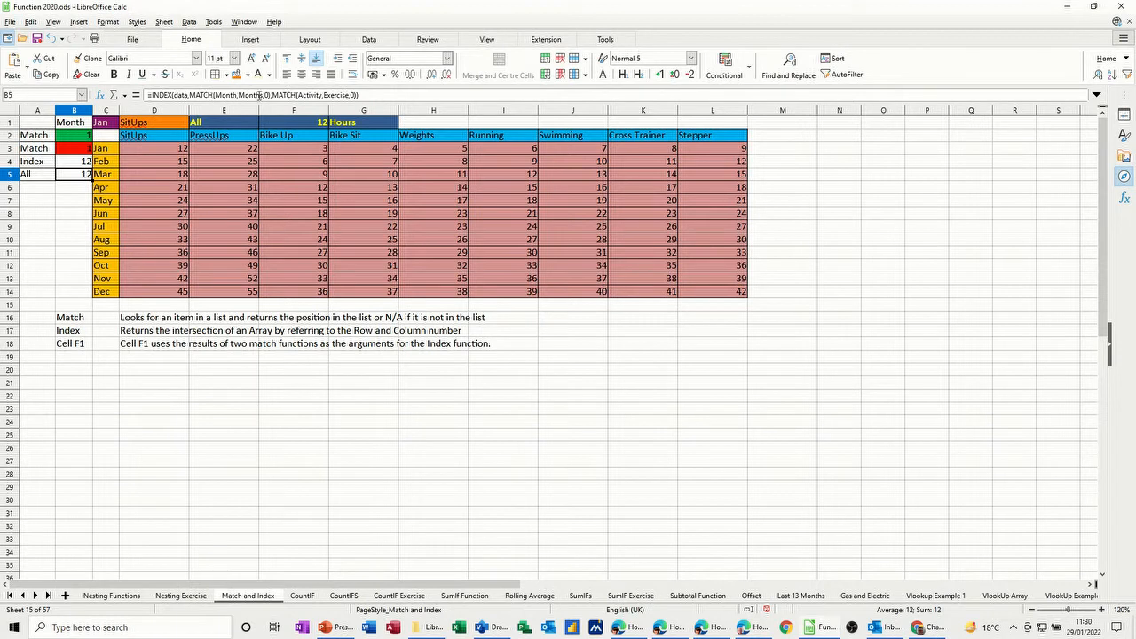
mouse_move(271, 95)
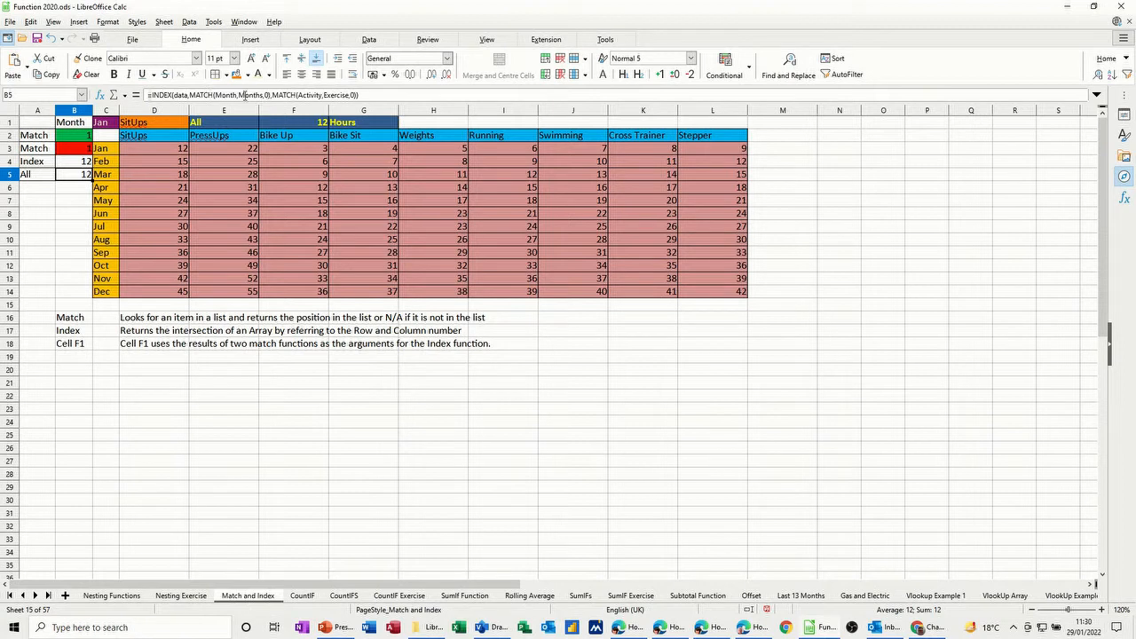
mouse_move(279, 115)
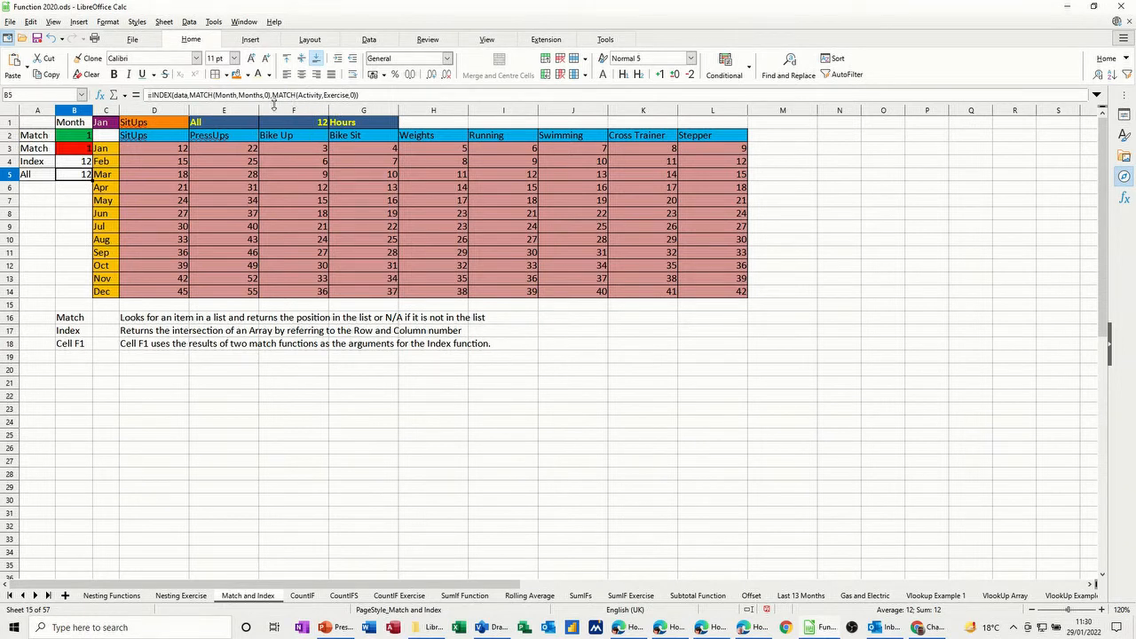
mouse_move(253, 95)
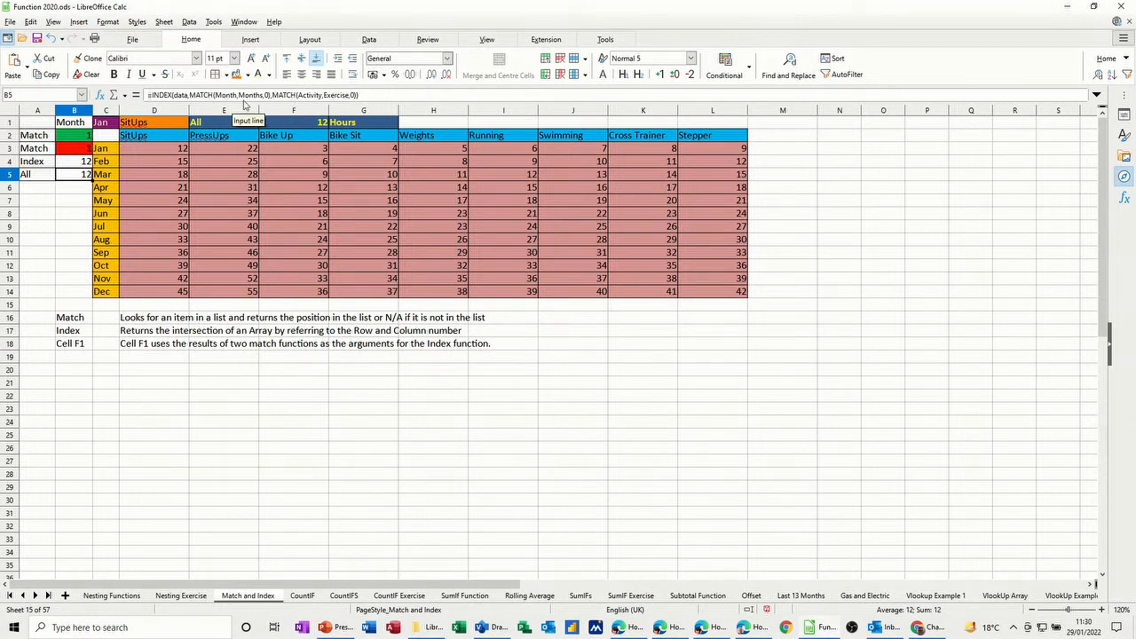
left_click(73, 135)
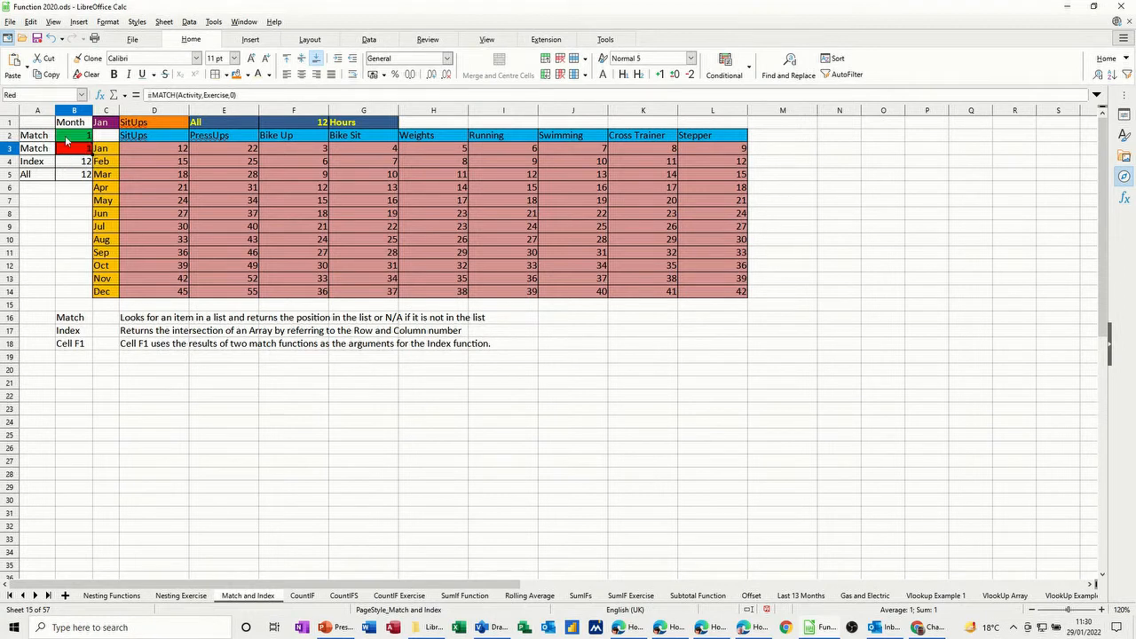
left_click(104, 121)
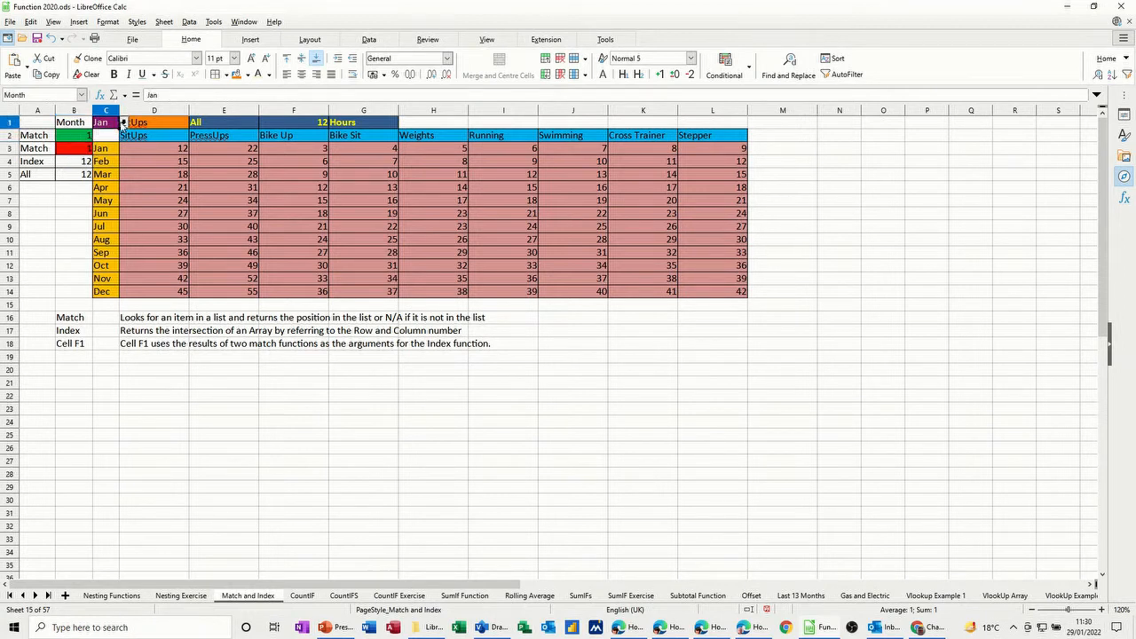
left_click(121, 122)
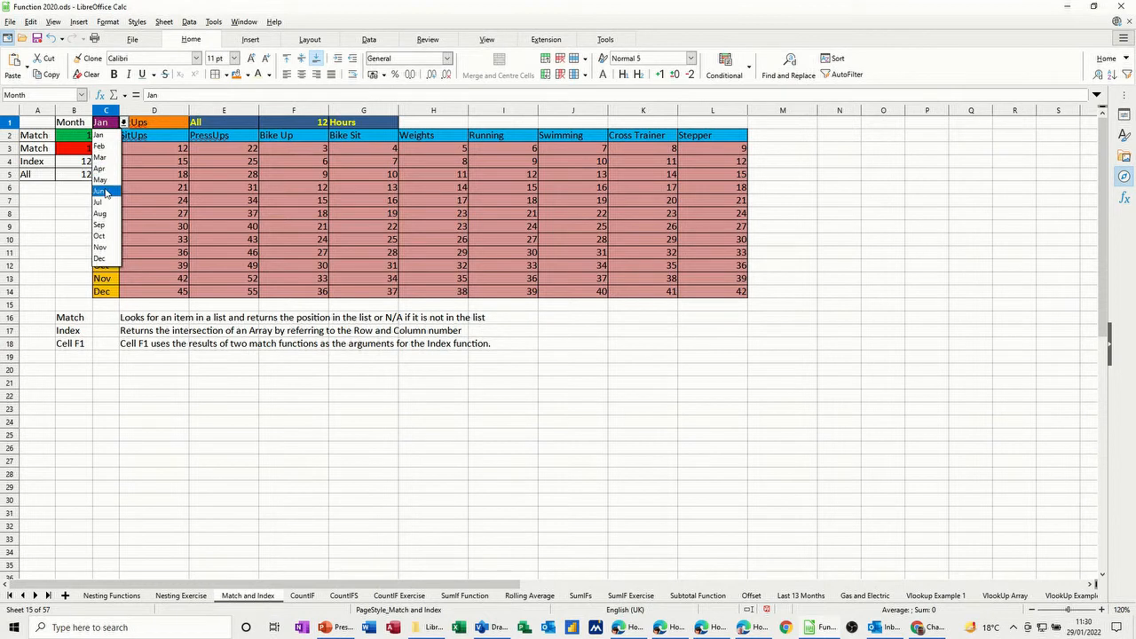
left_click(99, 190)
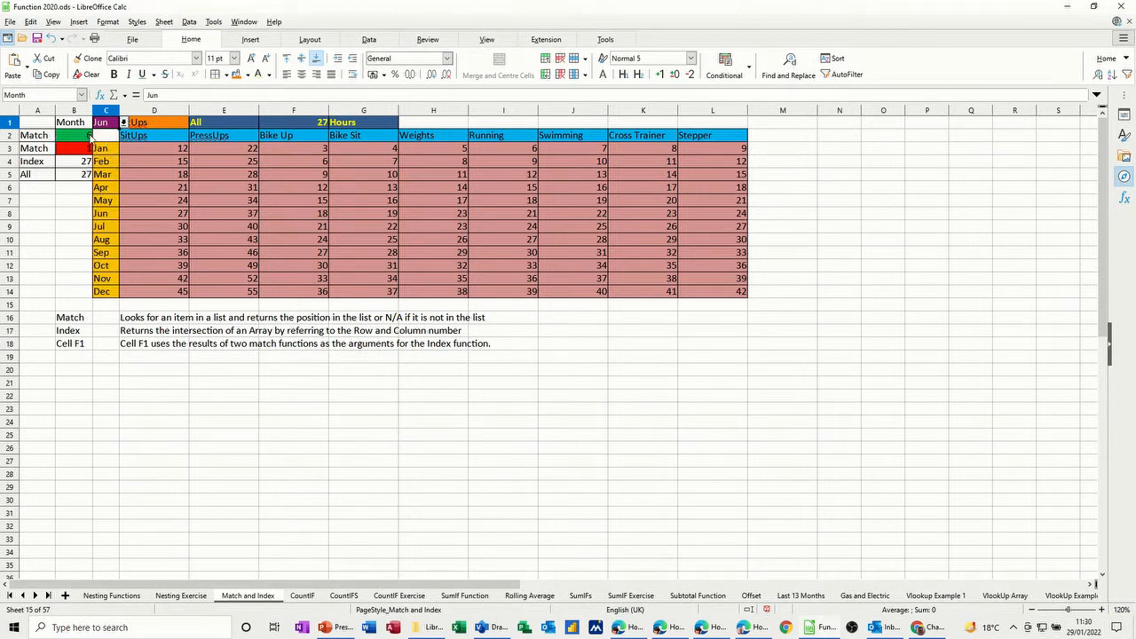
left_click(153, 122)
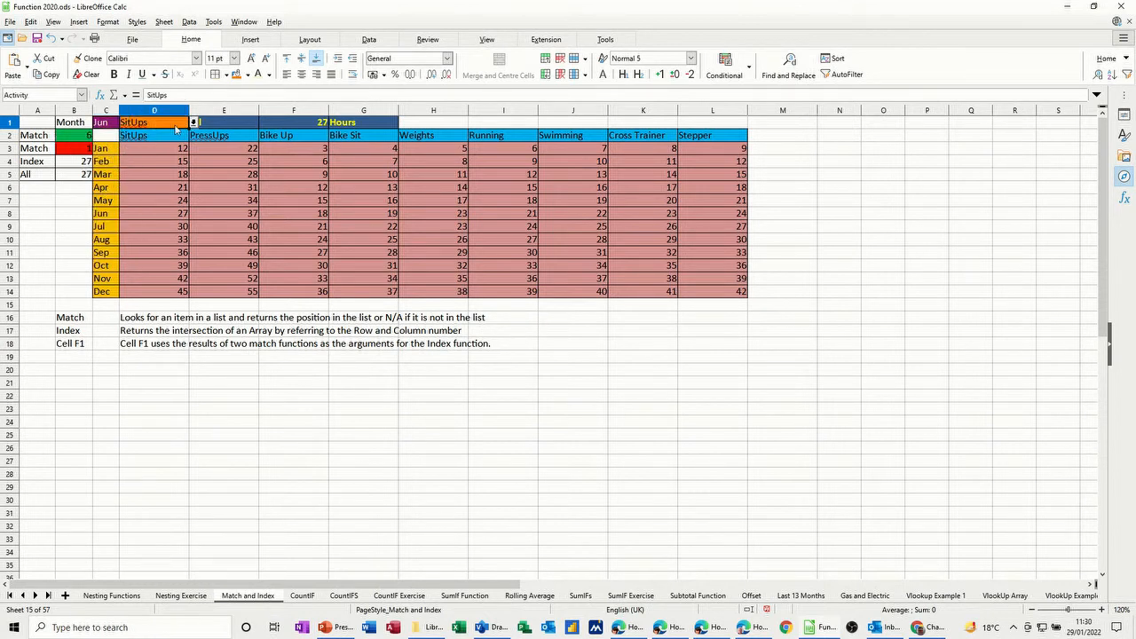
left_click(192, 121)
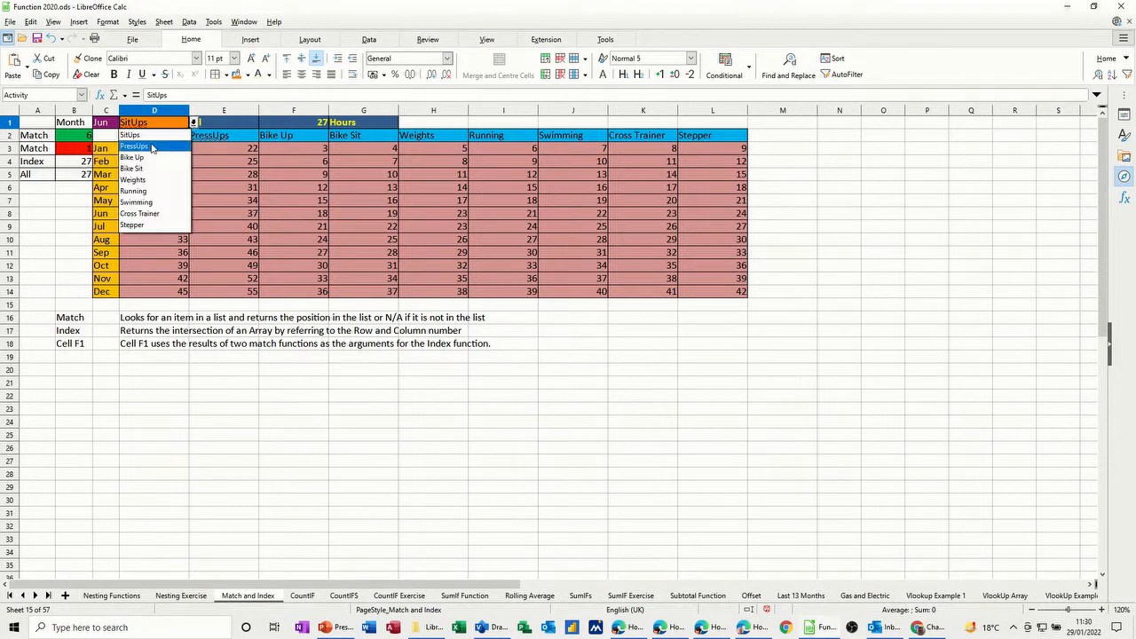
mouse_move(146, 157)
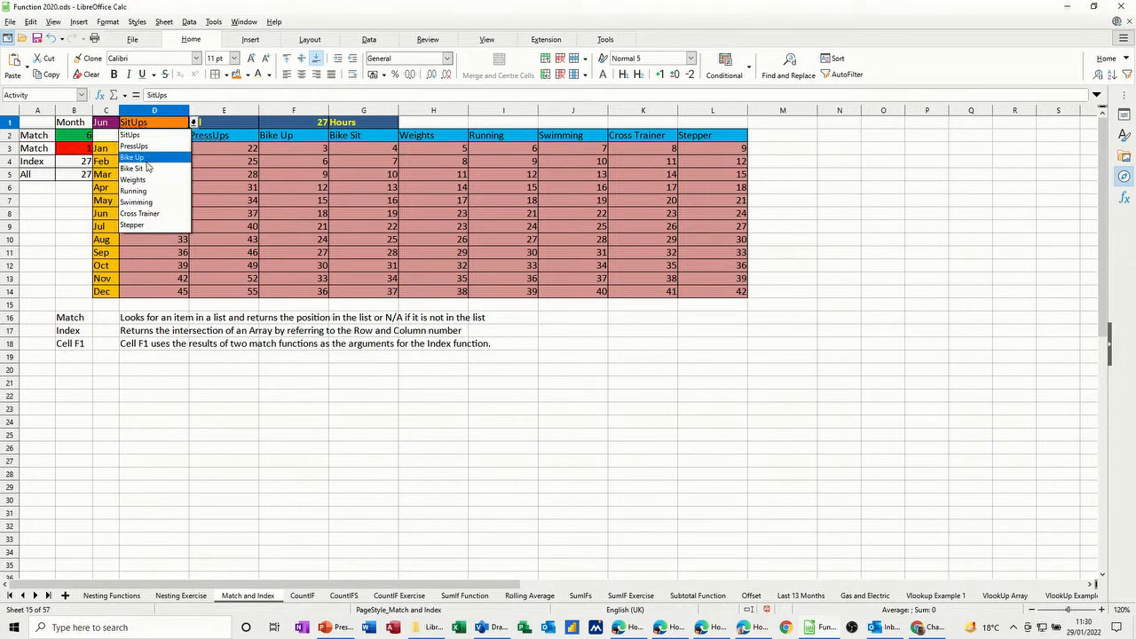
left_click(132, 157)
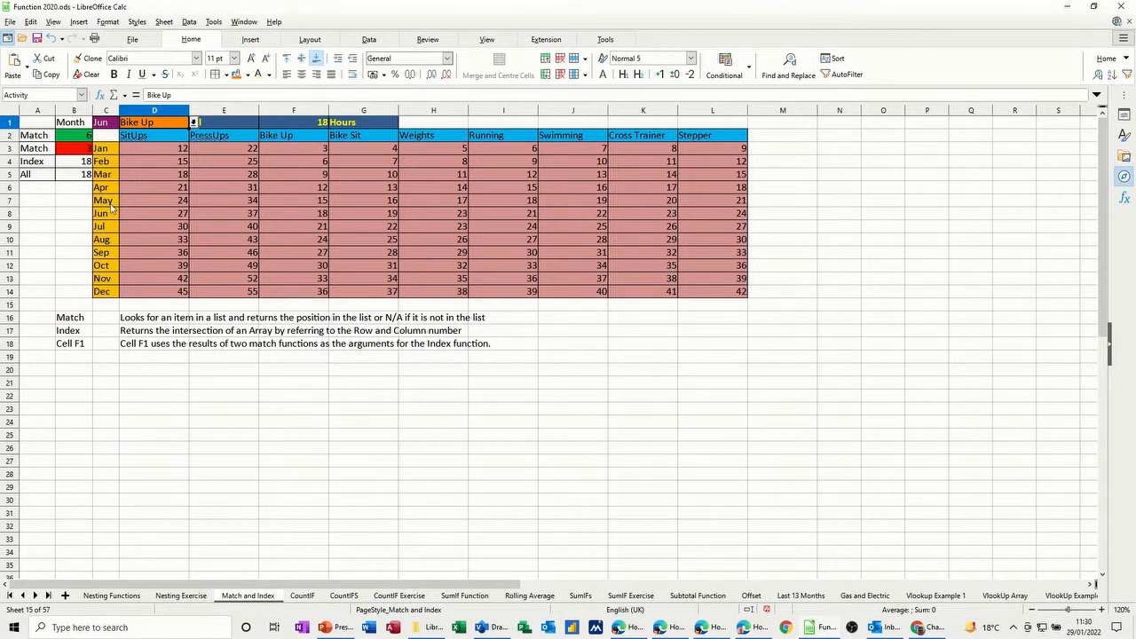
mouse_move(299, 216)
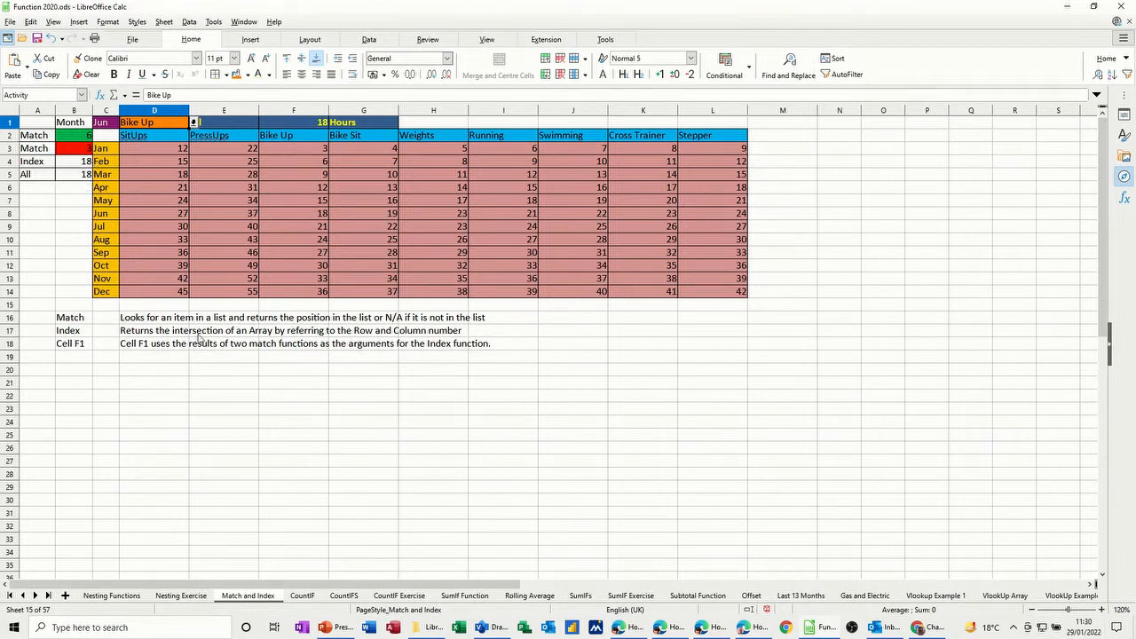
mouse_move(151, 376)
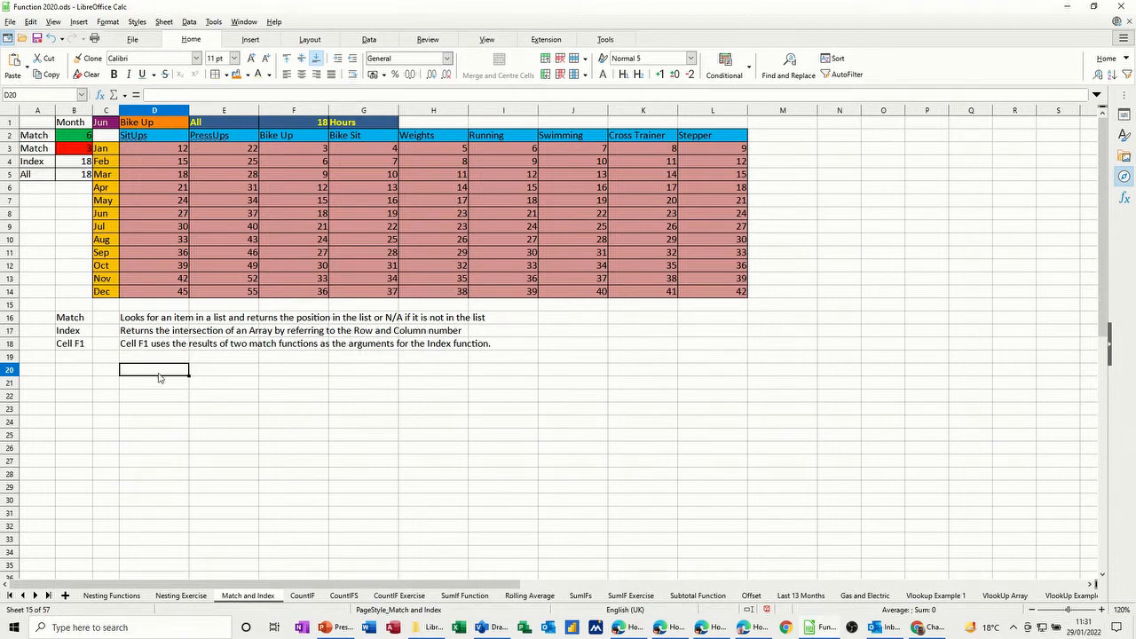
Step: Enter =MATCH(month,months,0) in D20 using the named ranges, returning 6
type("=match(")
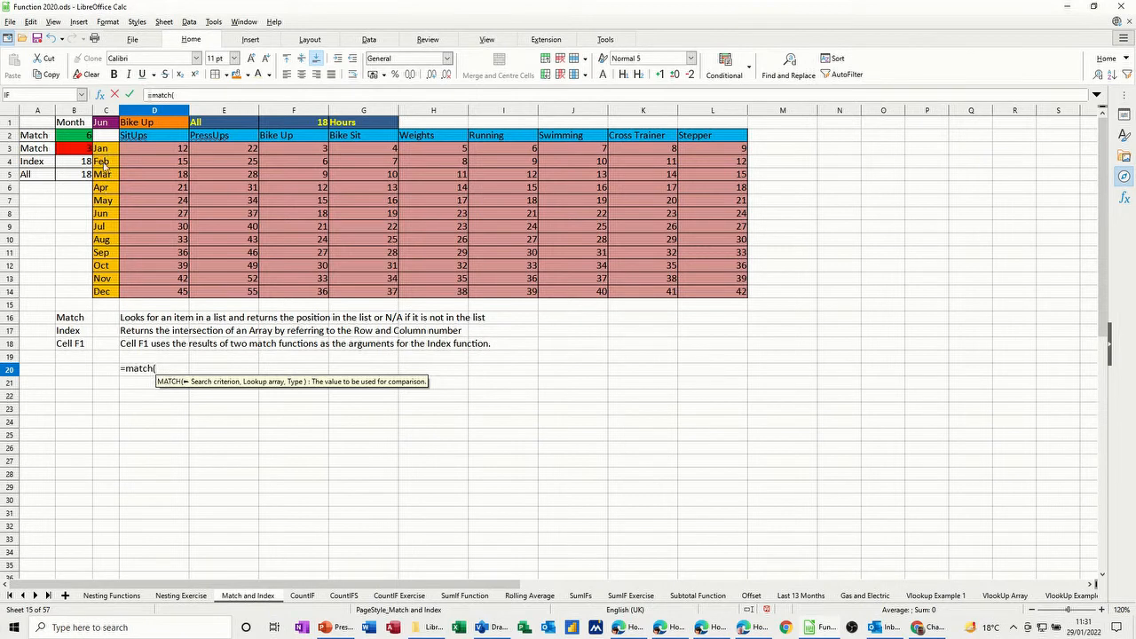
mouse_move(104, 131)
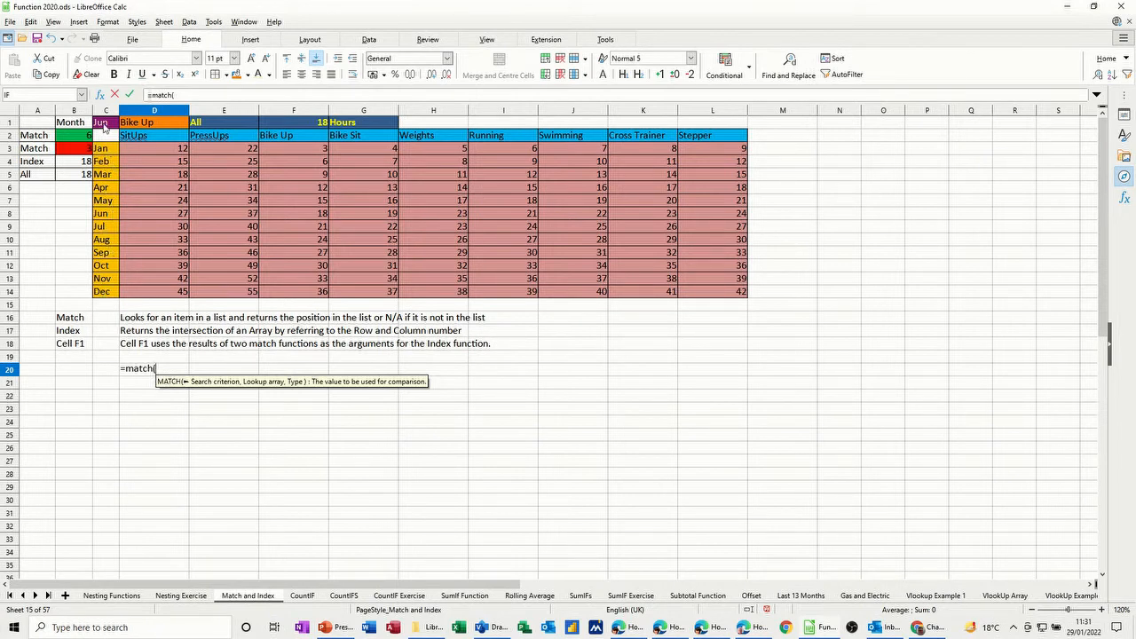
left_click(105, 122)
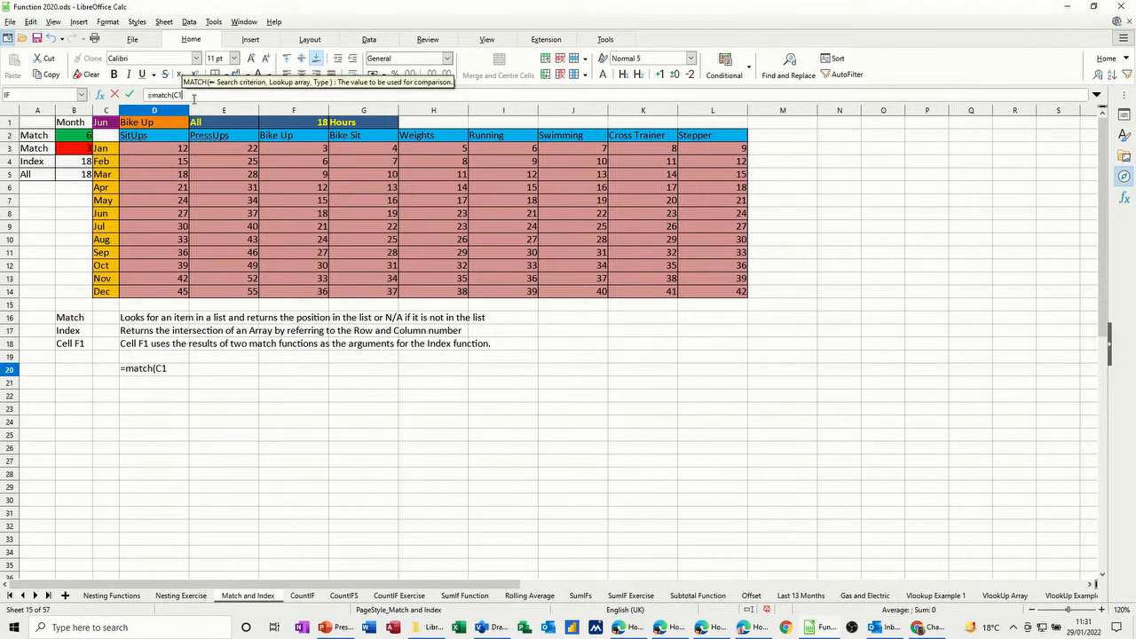
type("month")
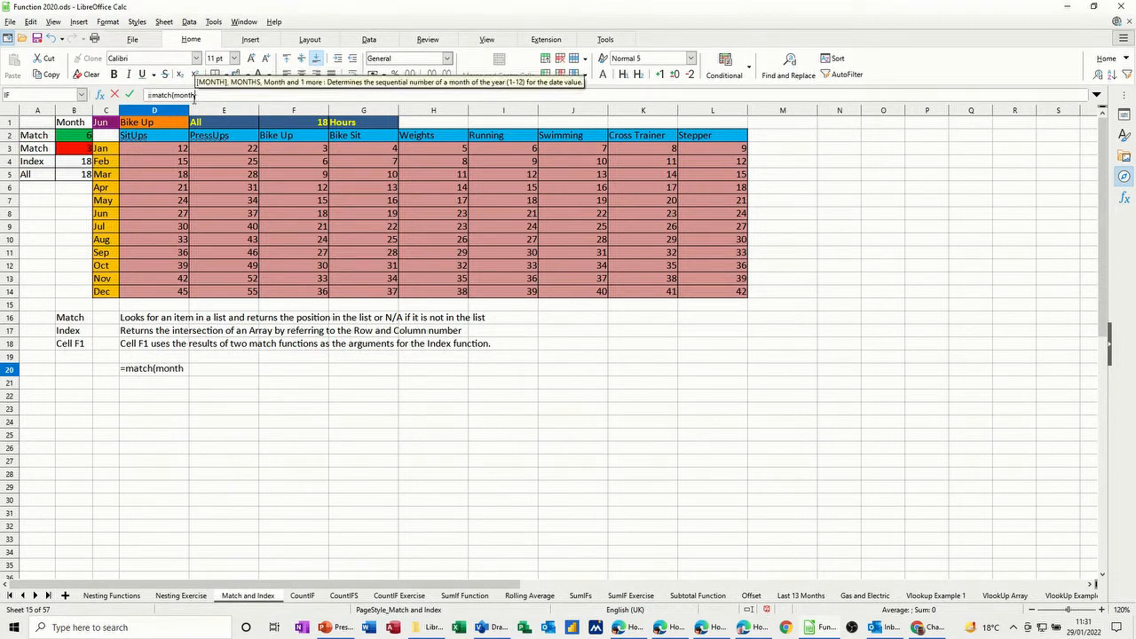
type(",")
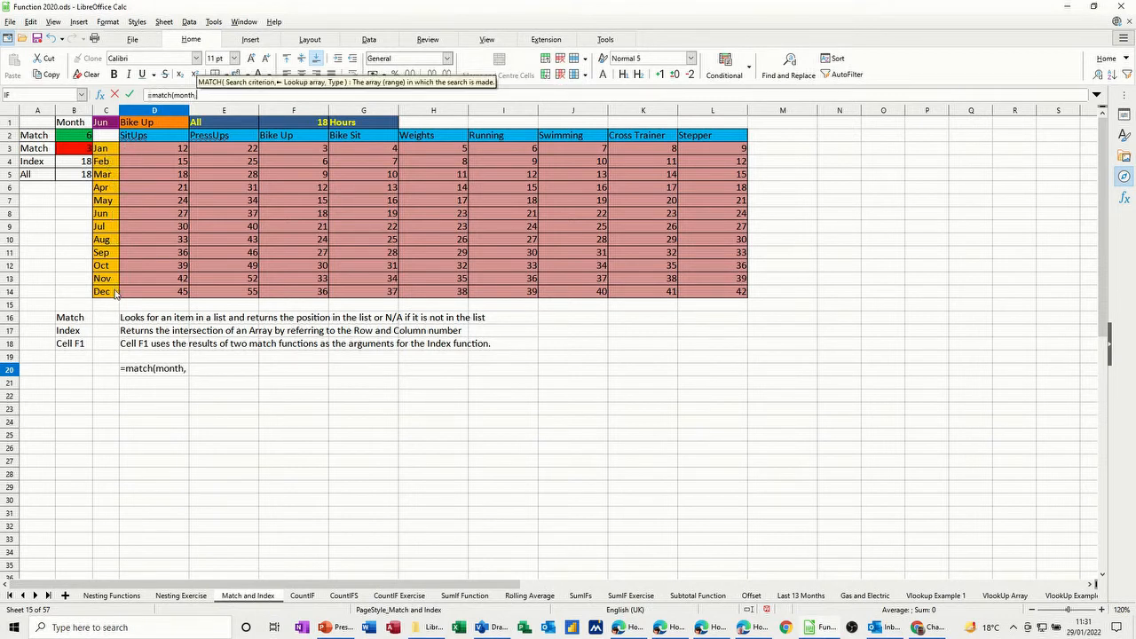
type("month")
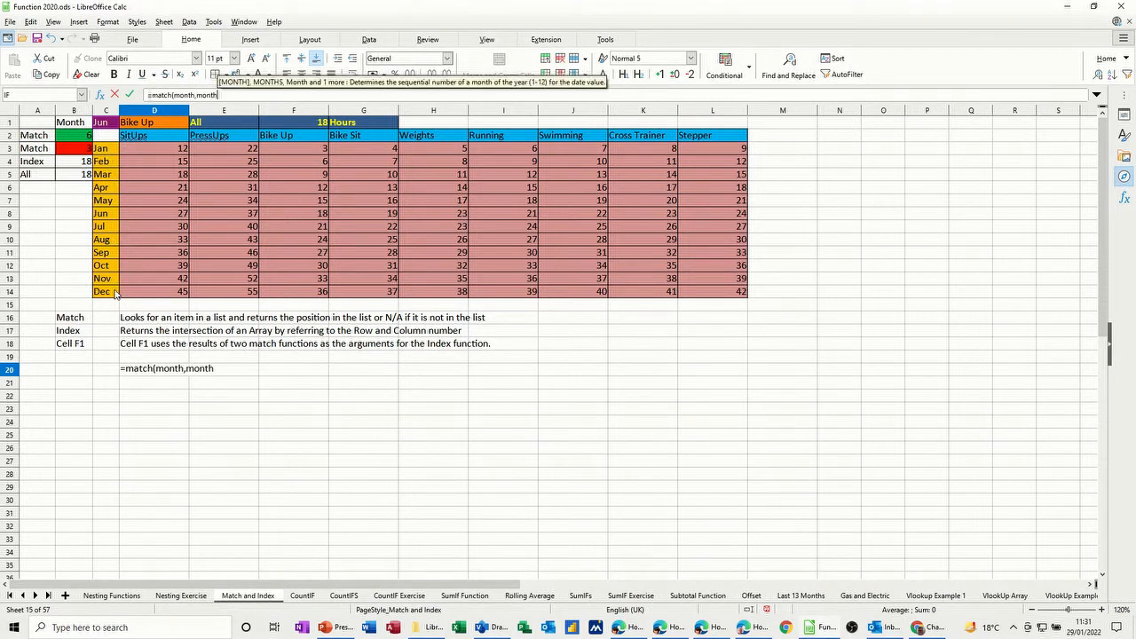
type("s")
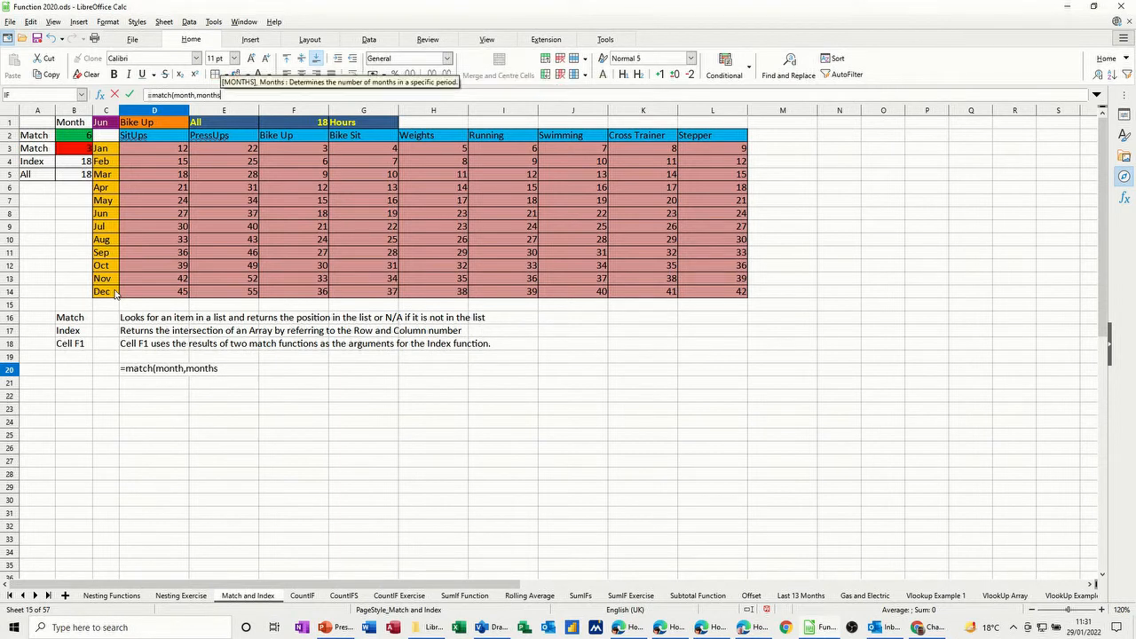
type(",")
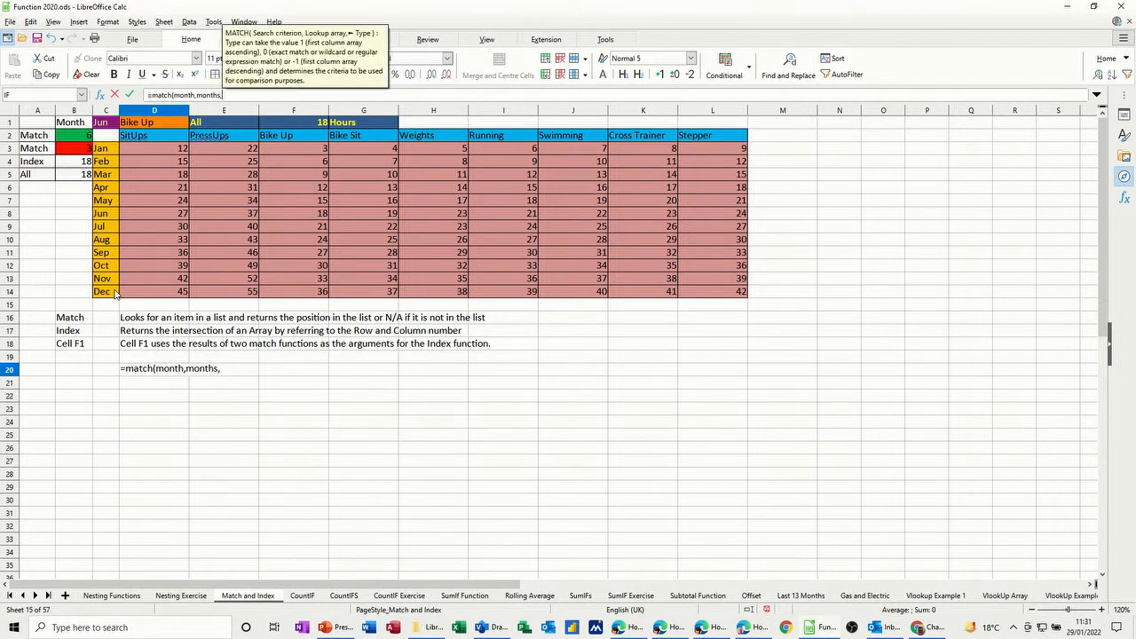
type("0)")
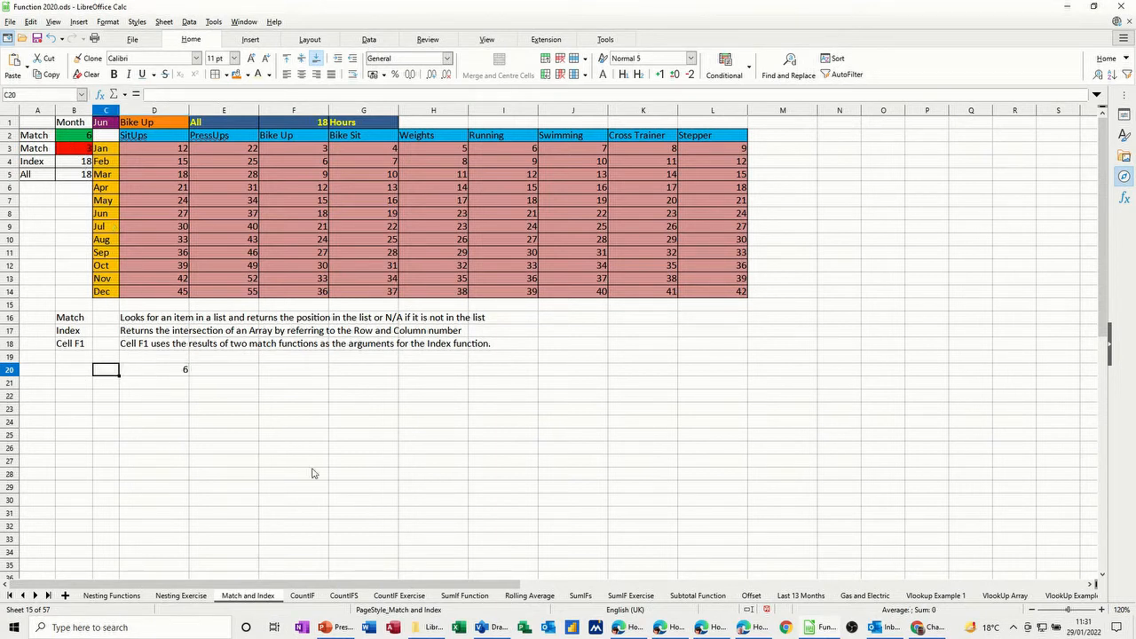
Step: Type the Row and Column labels and start a MATCH formula referencing D1 beside Column
type("Row")
left_click(106, 381)
type("C")
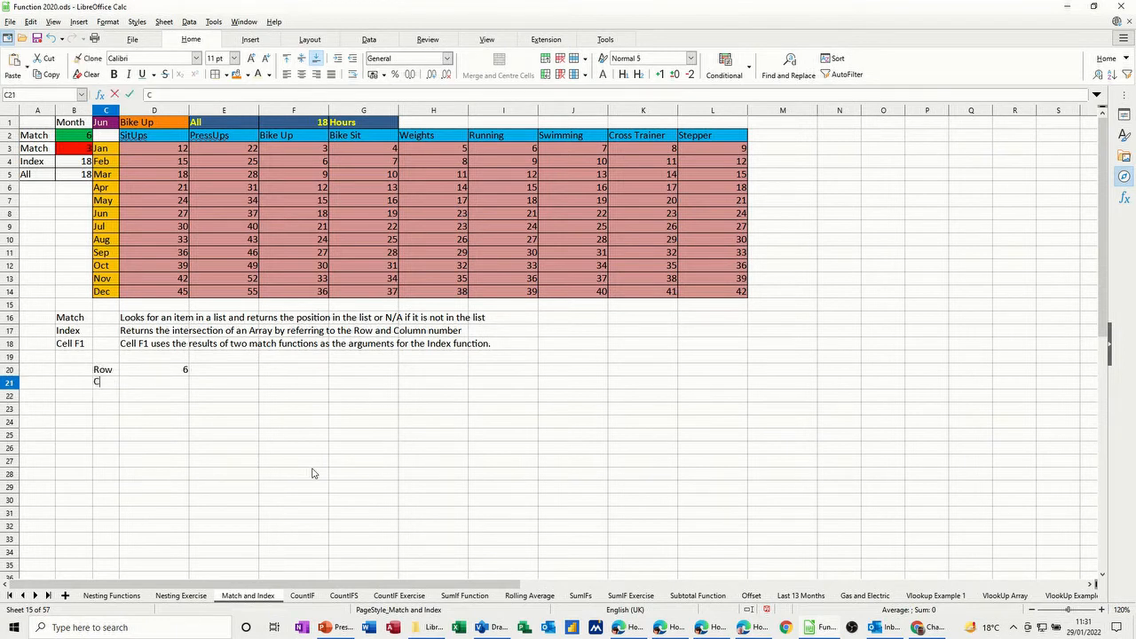
type("olumn")
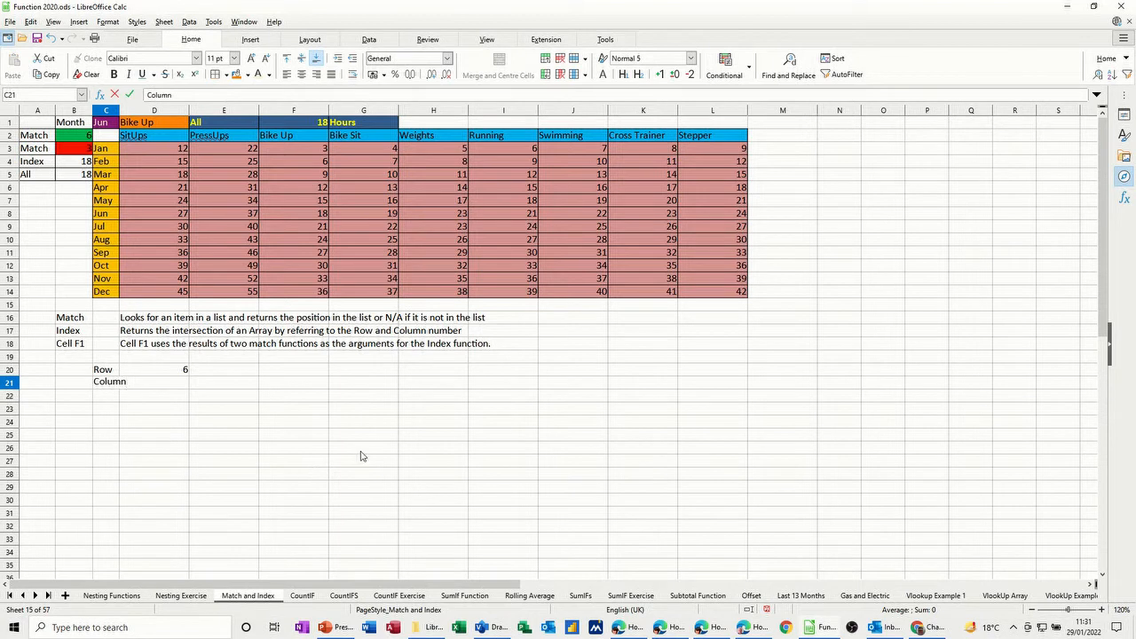
left_click(154, 383)
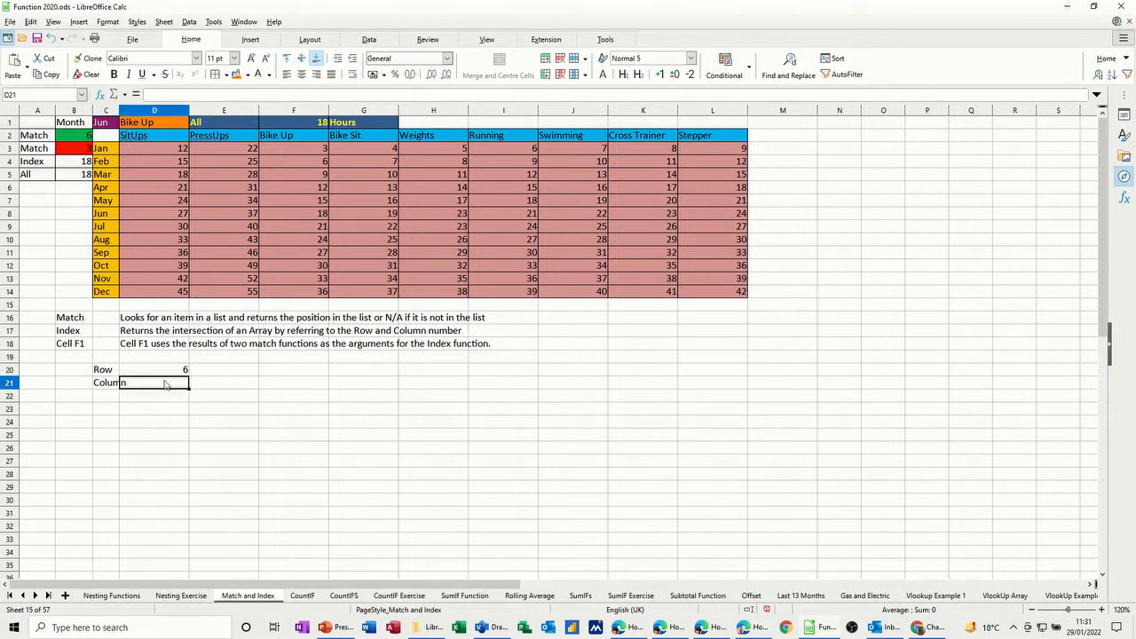
type("=")
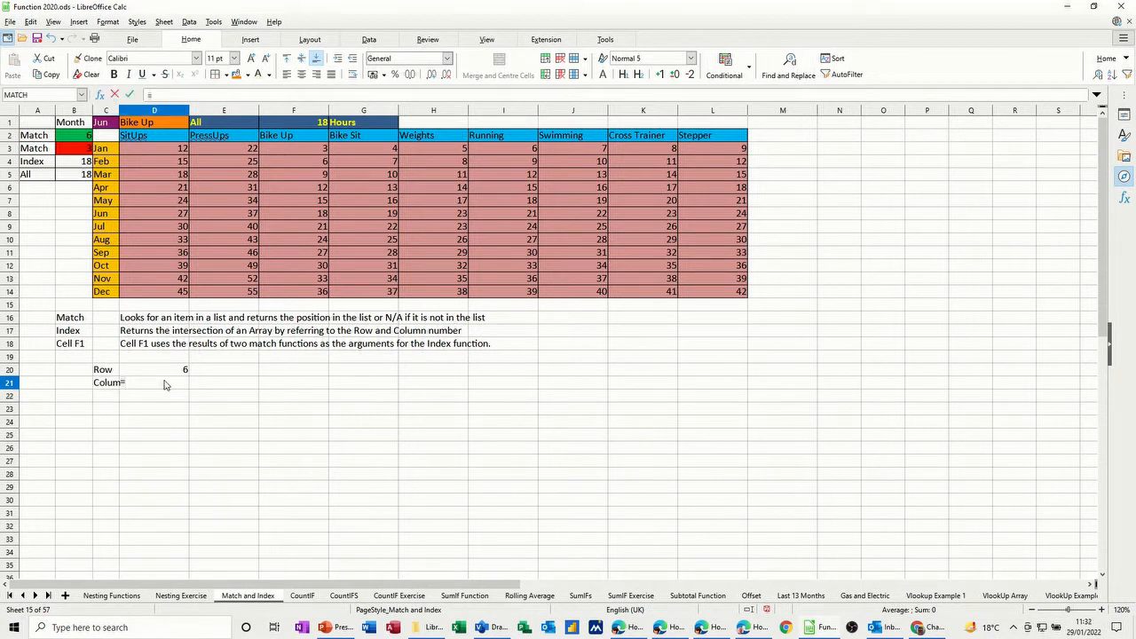
type("=match(")
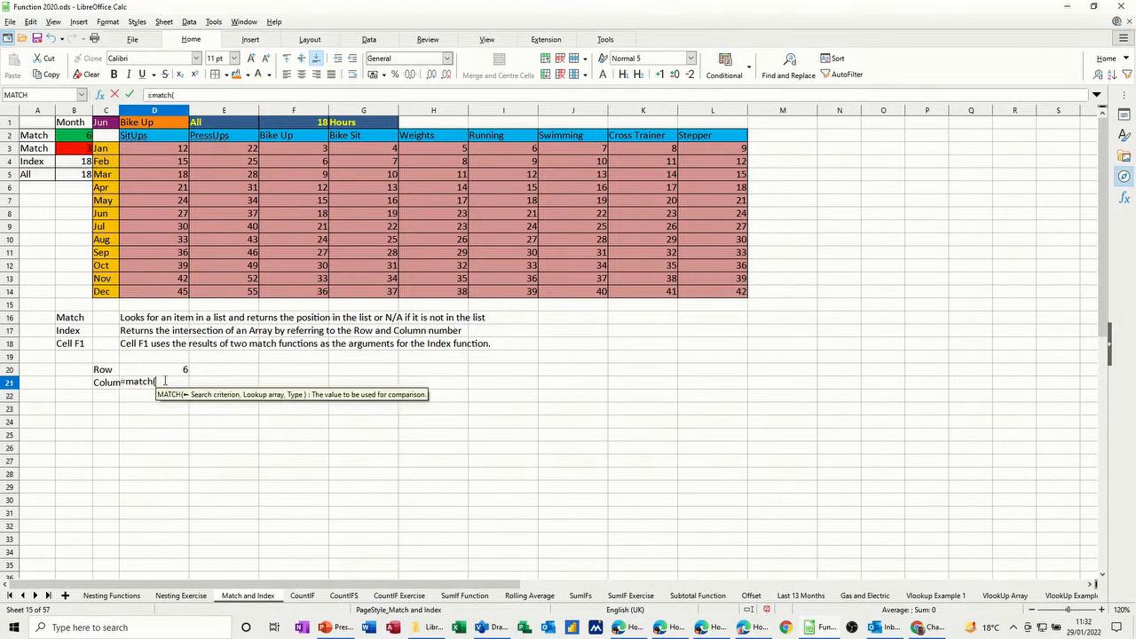
left_click(154, 122)
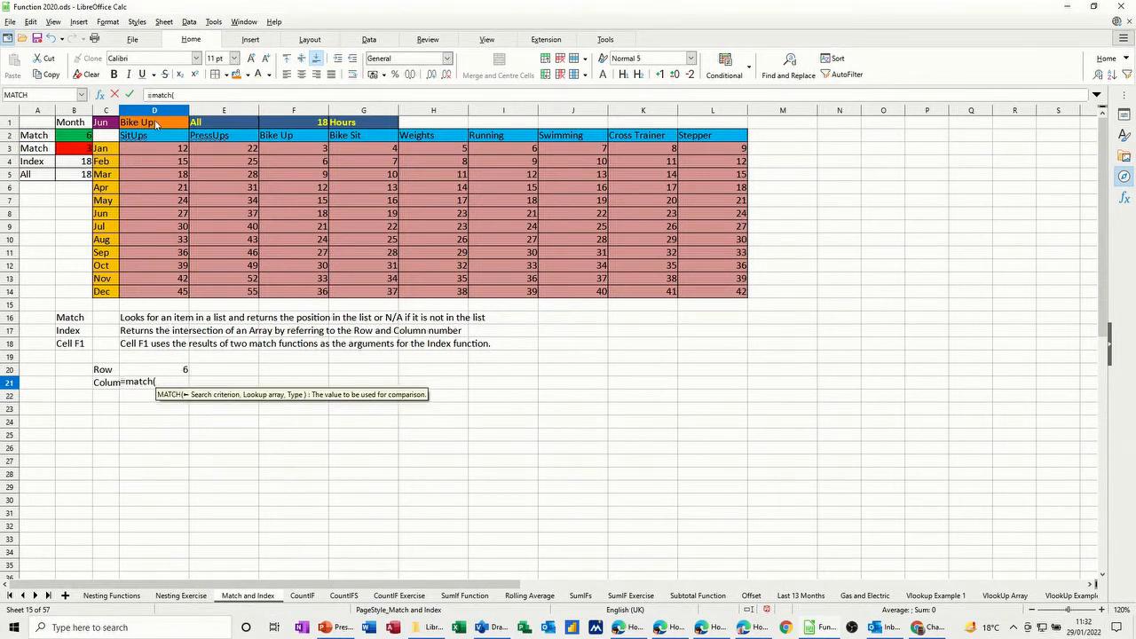
left_click(154, 122)
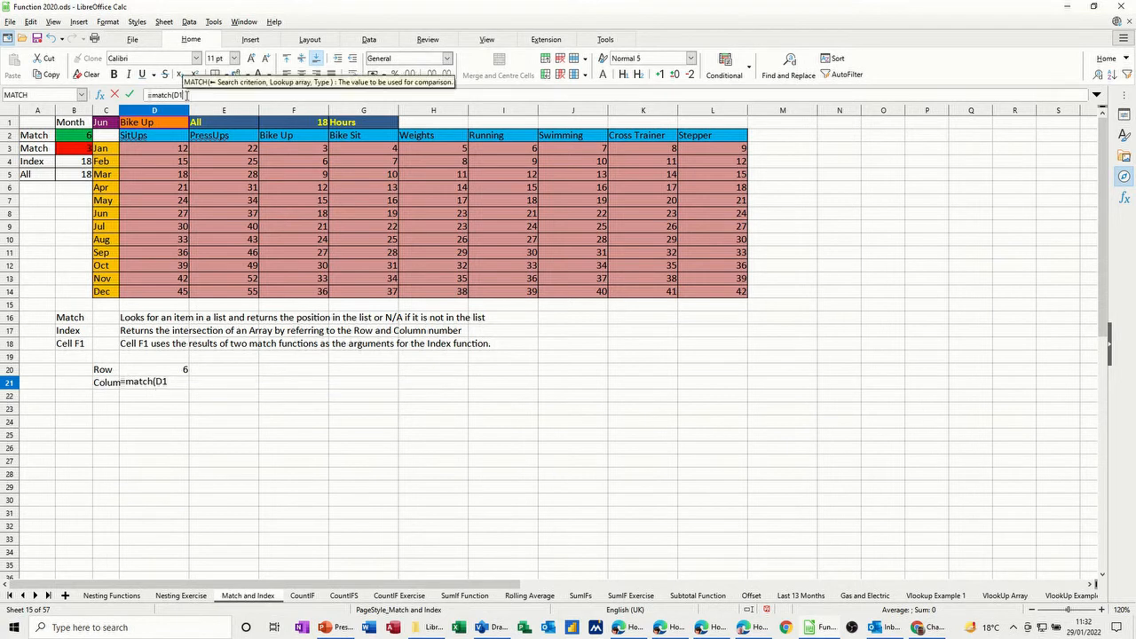
Step: Replace the D1 reference to finish =MATCH(Activity,Exercise,0), returning 3
key("BackSpace")
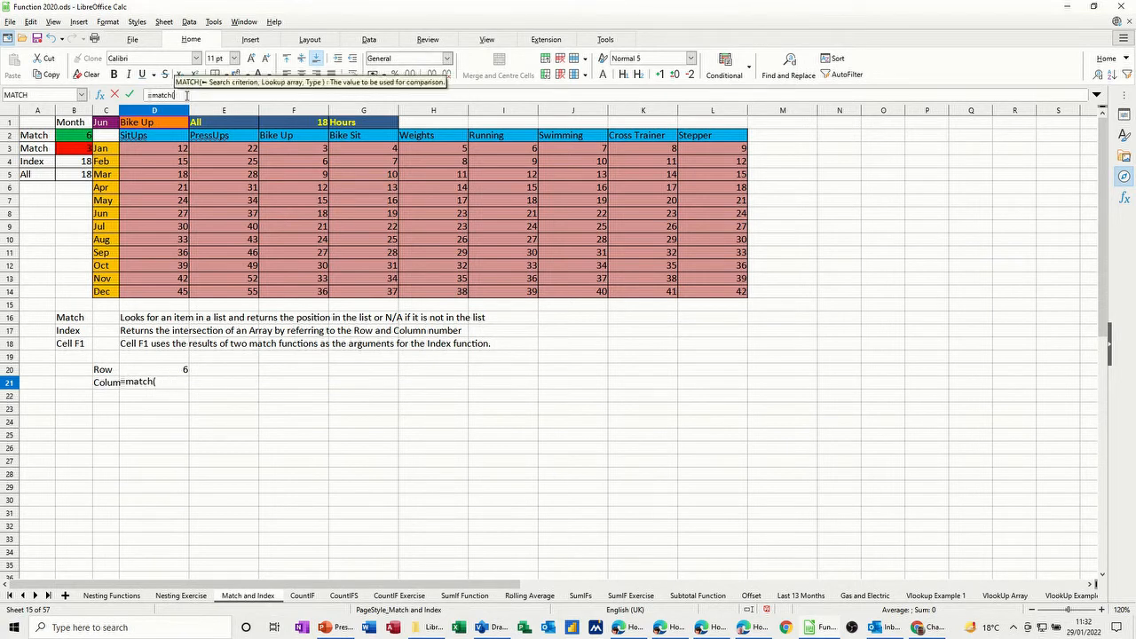
type("activ")
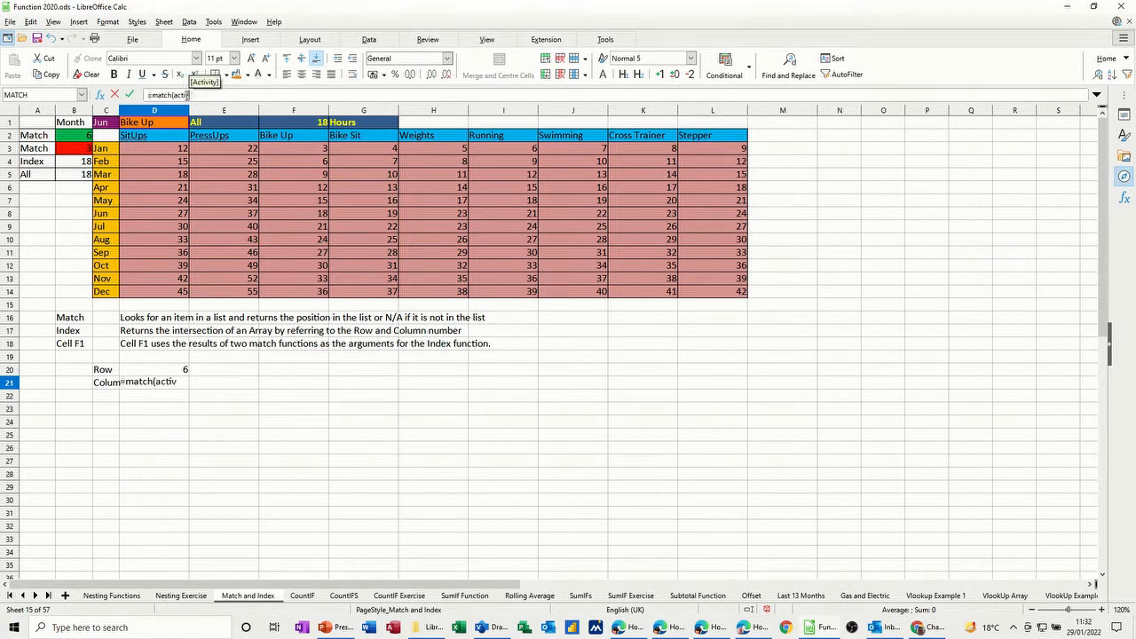
type("ity")
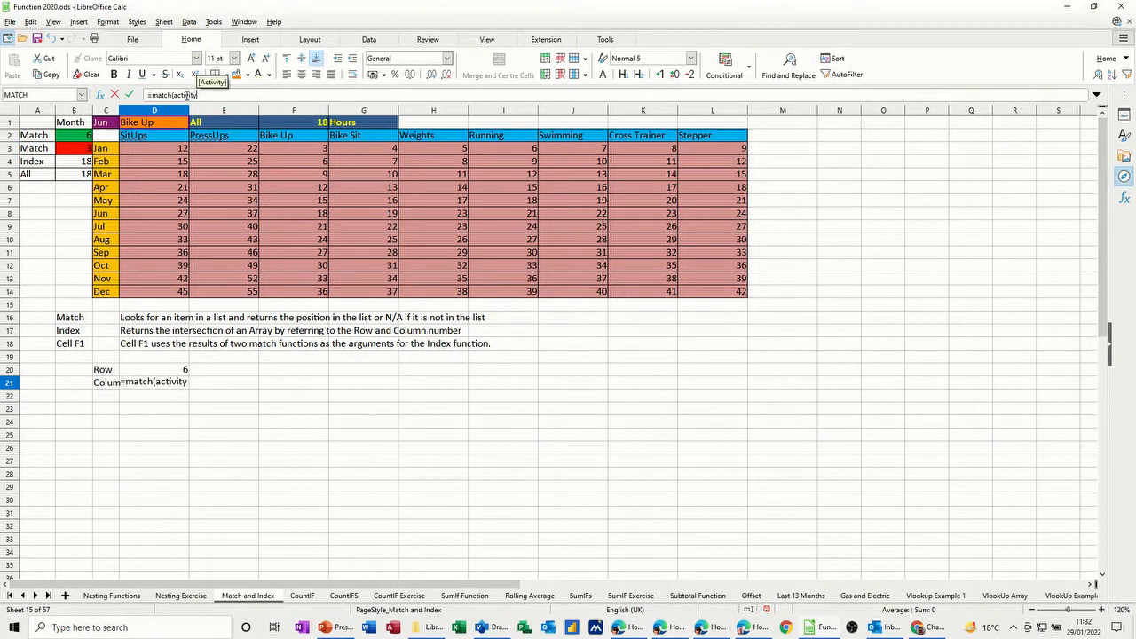
type(",")
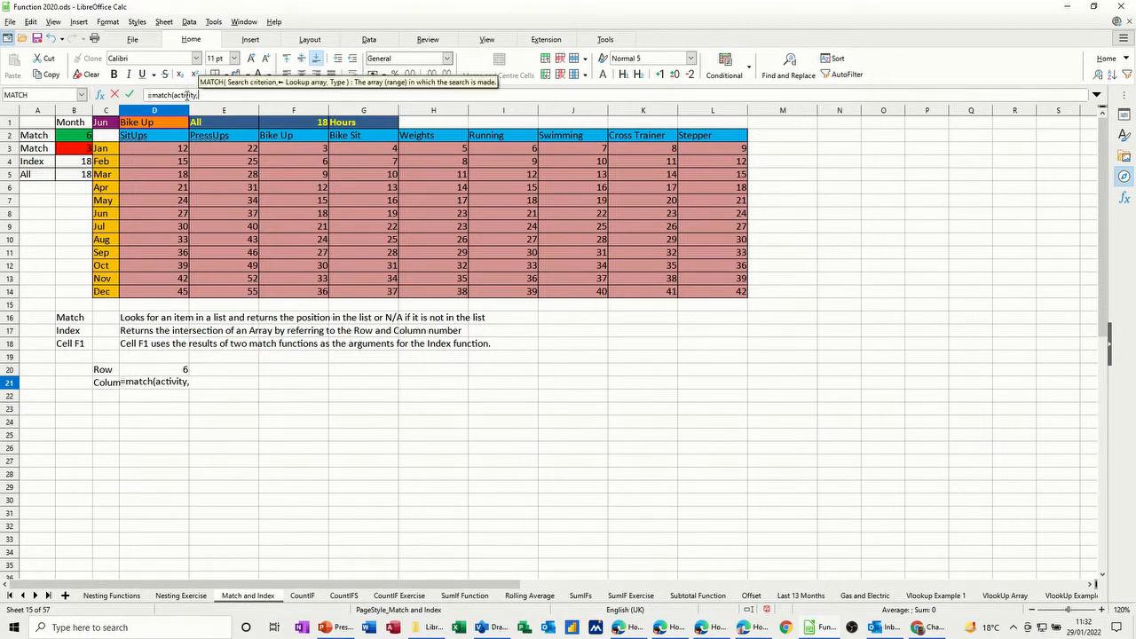
type("e")
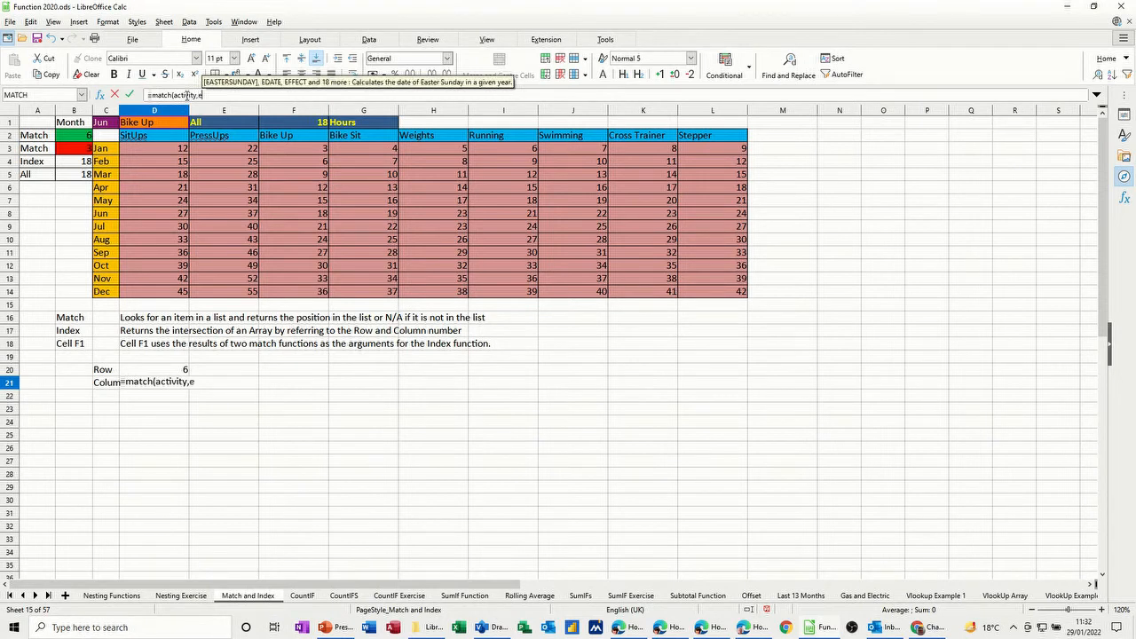
type("xercise")
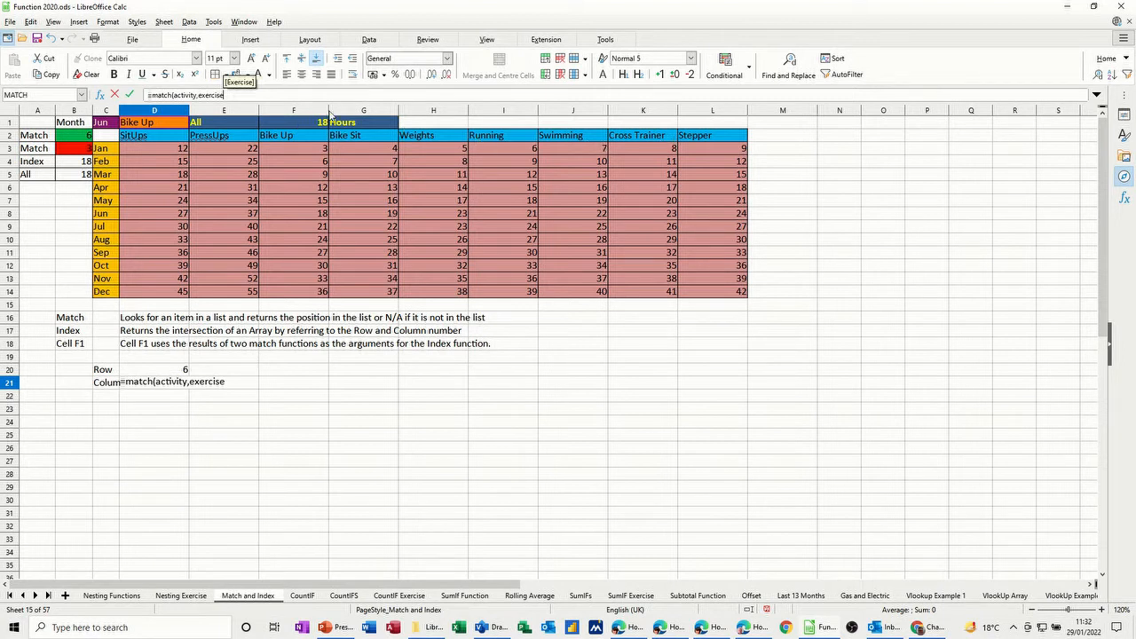
type(",0)")
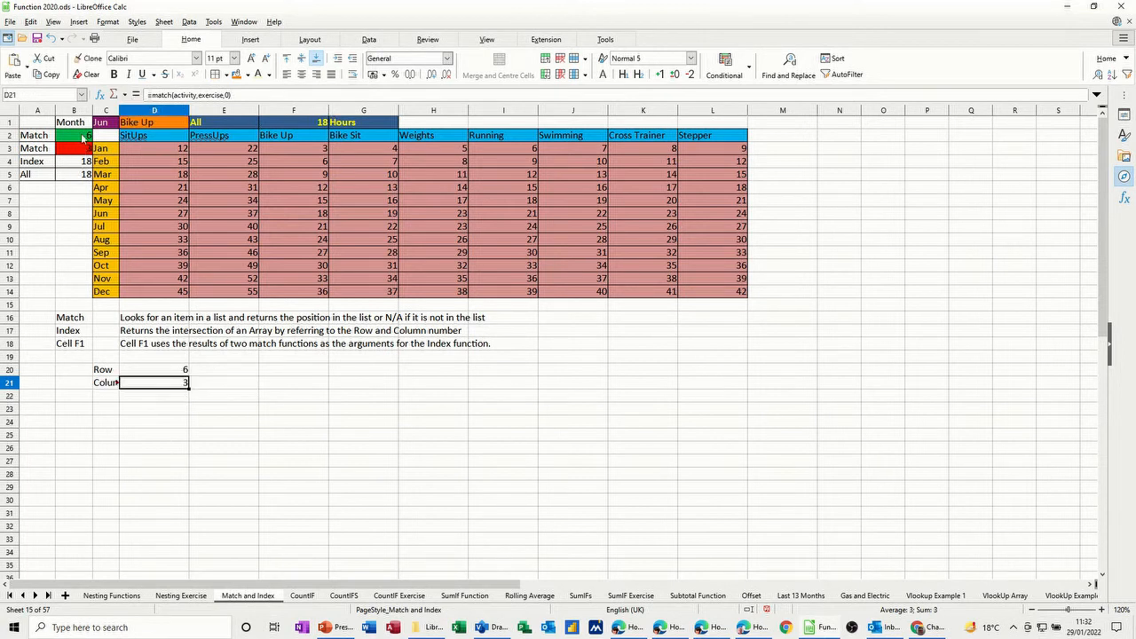
Step: Review the Row and Column MATCH cells, then build =INDEX(data,D20, in D22
left_click(155, 369)
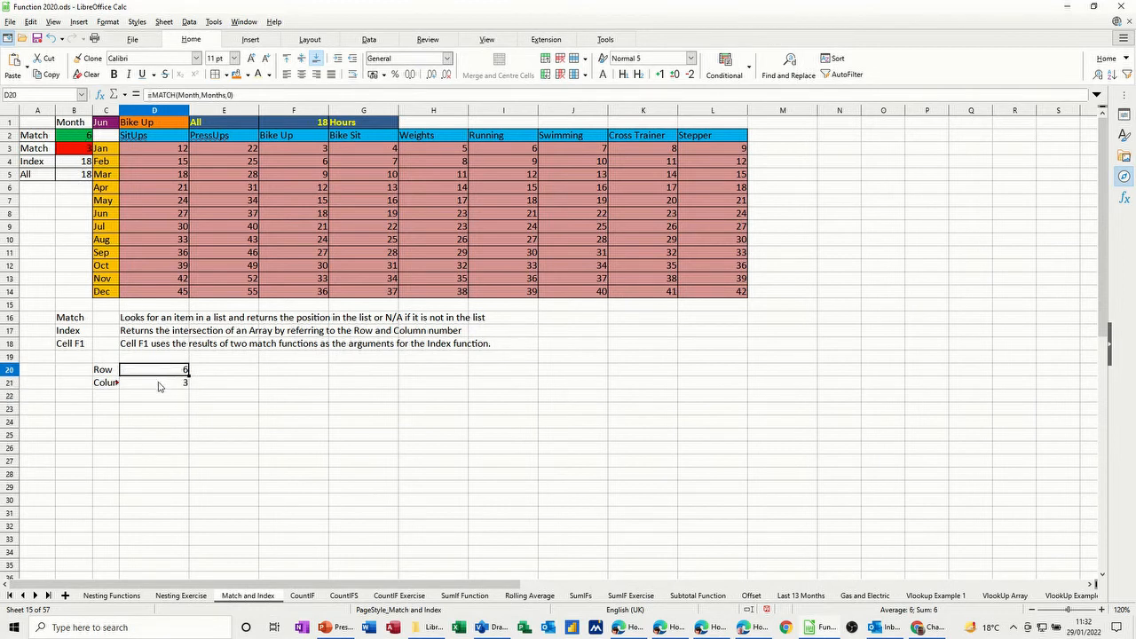
left_click(154, 382)
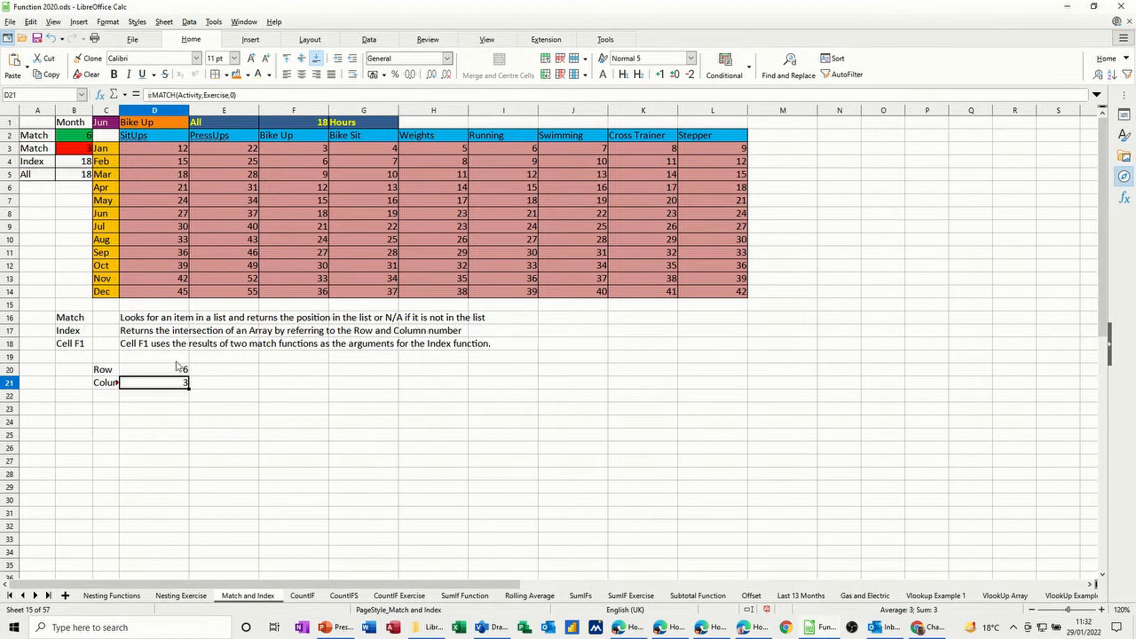
mouse_move(140, 405)
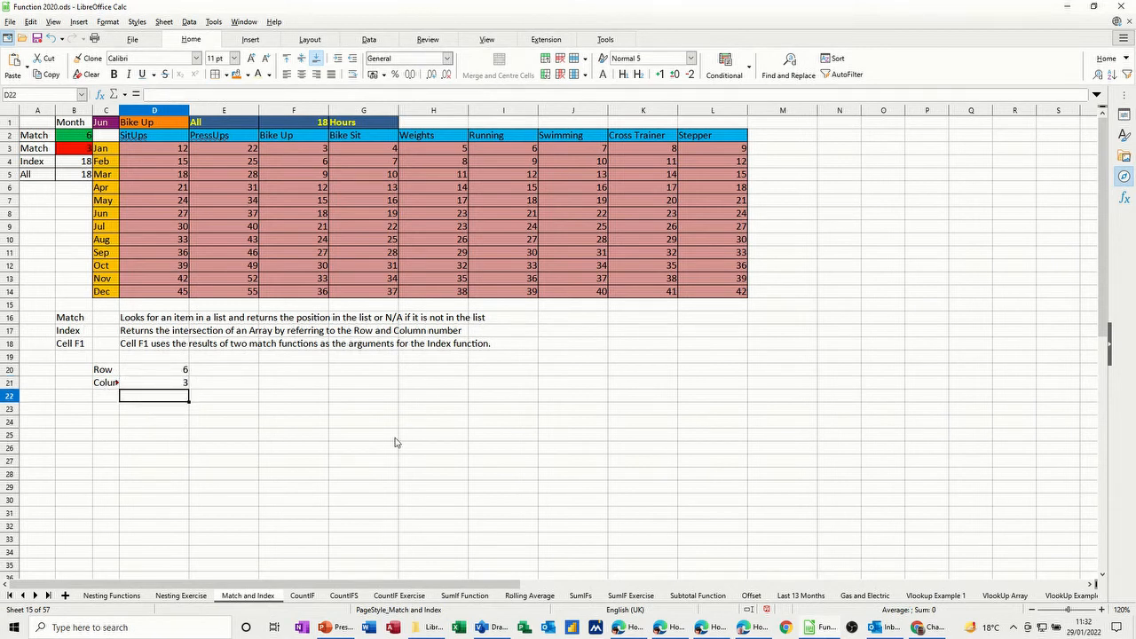
type("=inde")
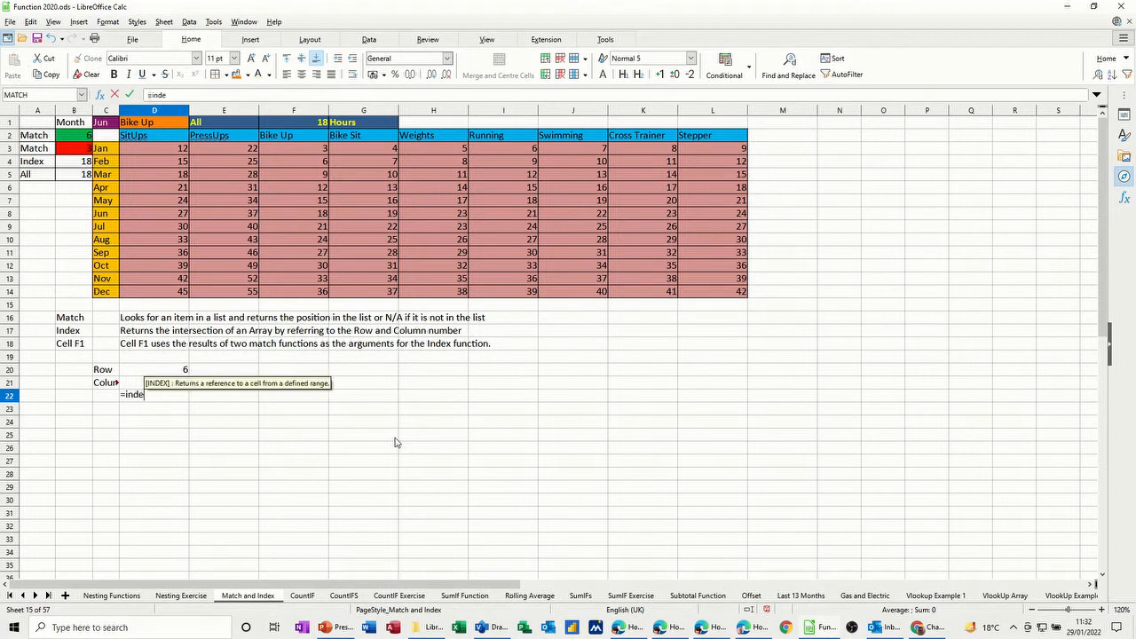
type("x(")
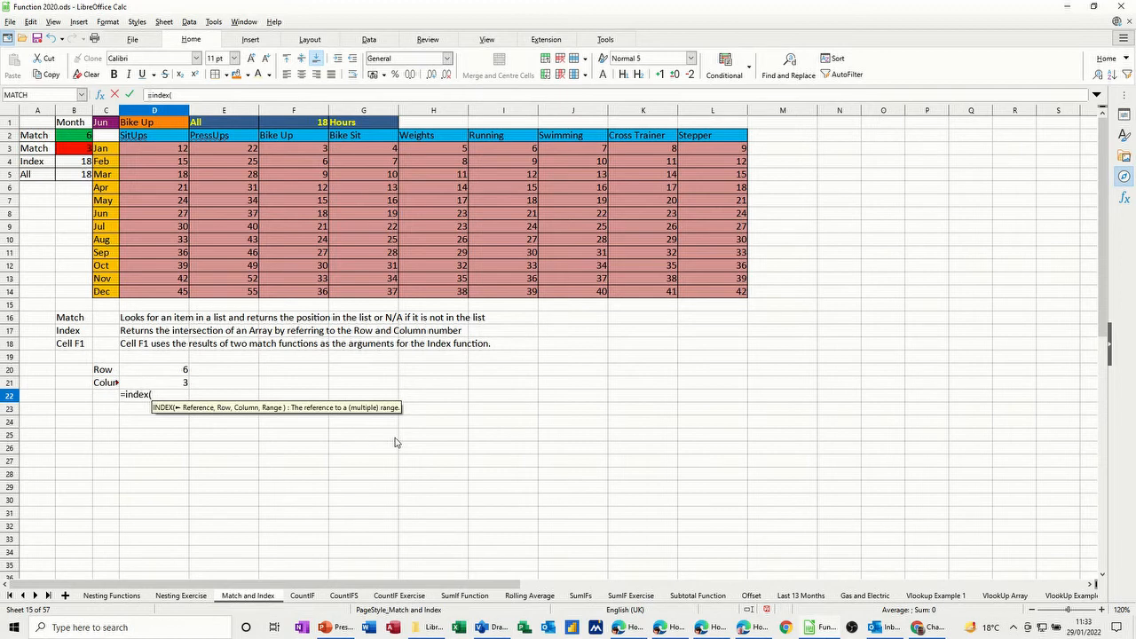
type("data")
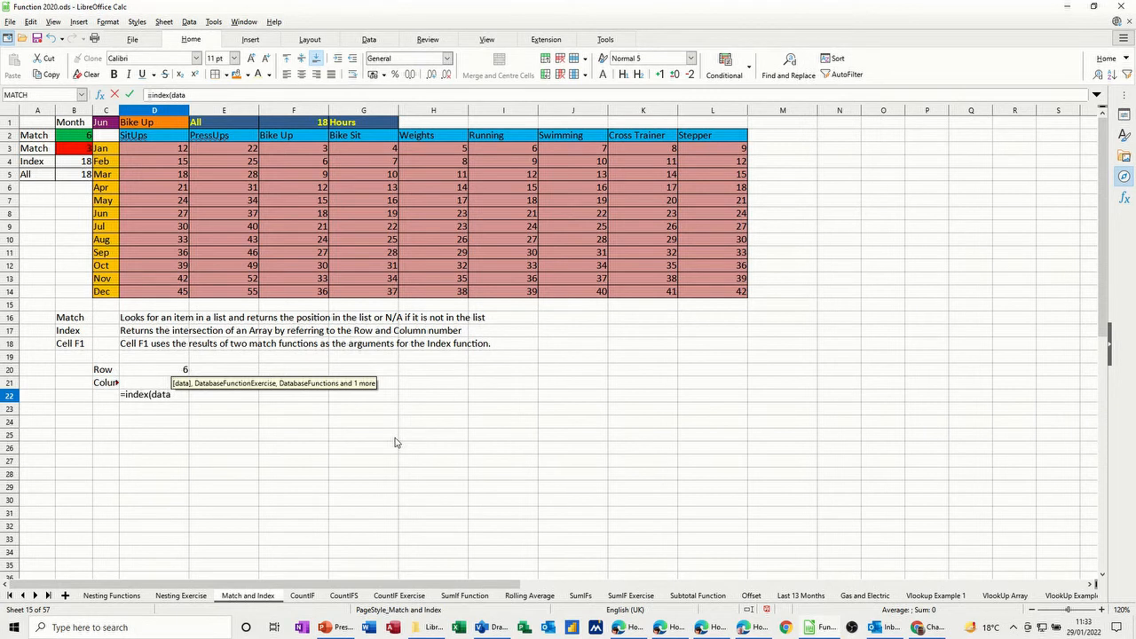
type(",")
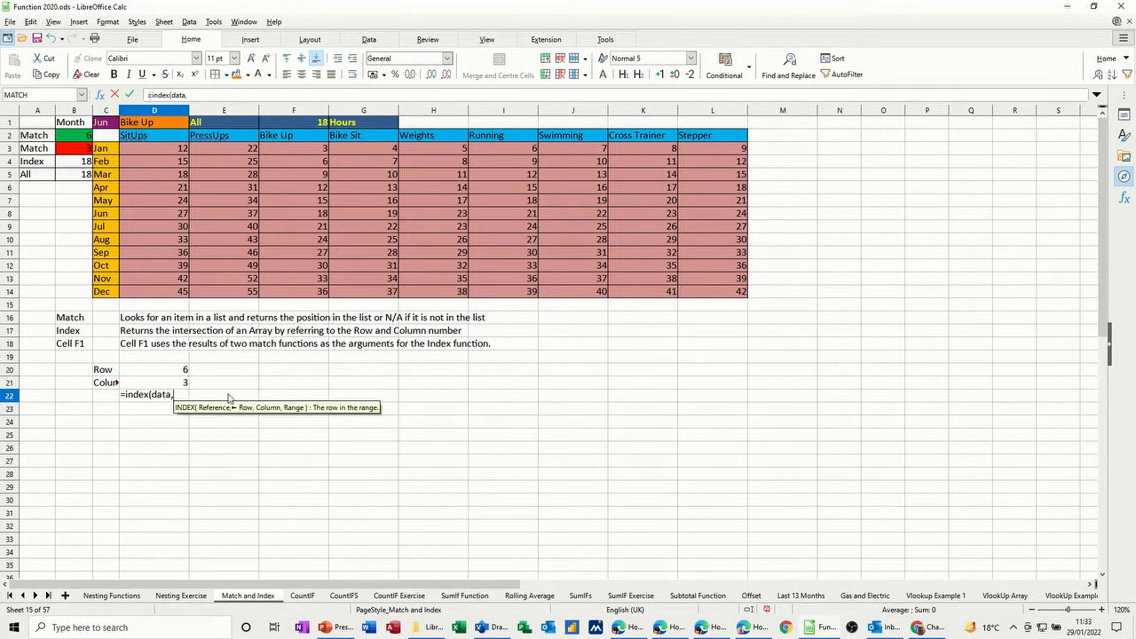
left_click(154, 370)
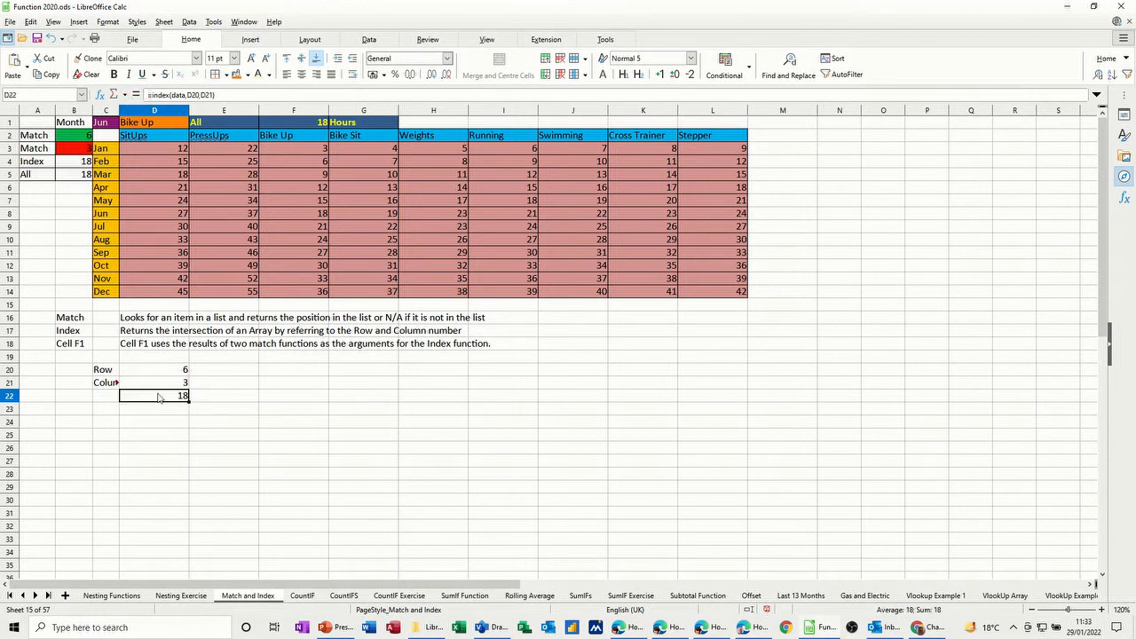
mouse_move(167, 375)
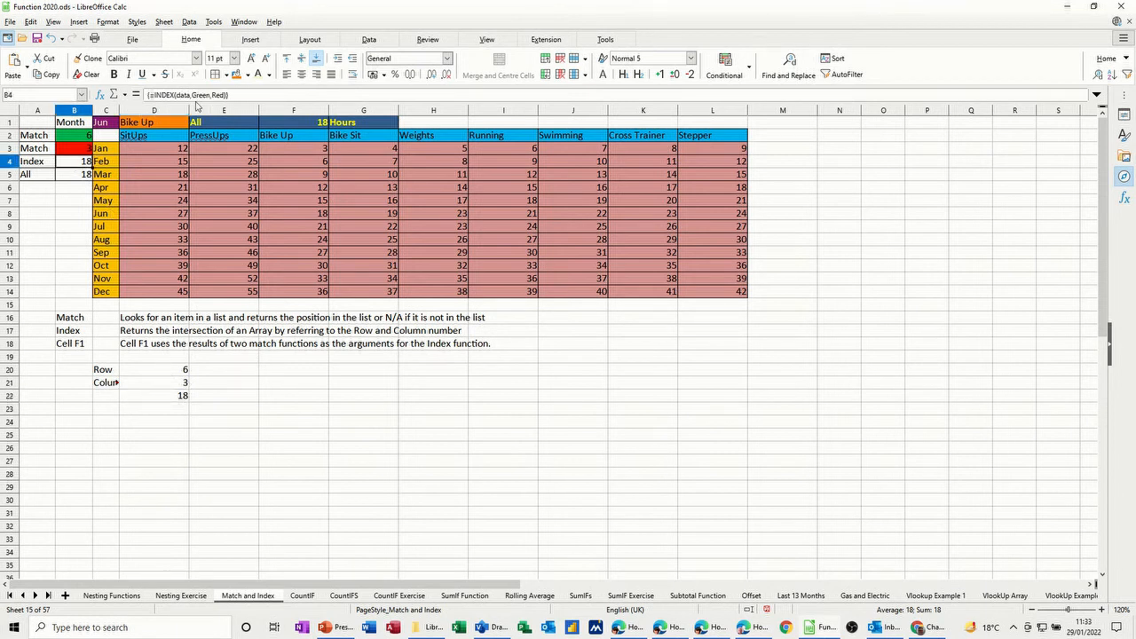
Step: Name cell D20 'row' and D21 'column' through the Name Box
left_click(153, 369)
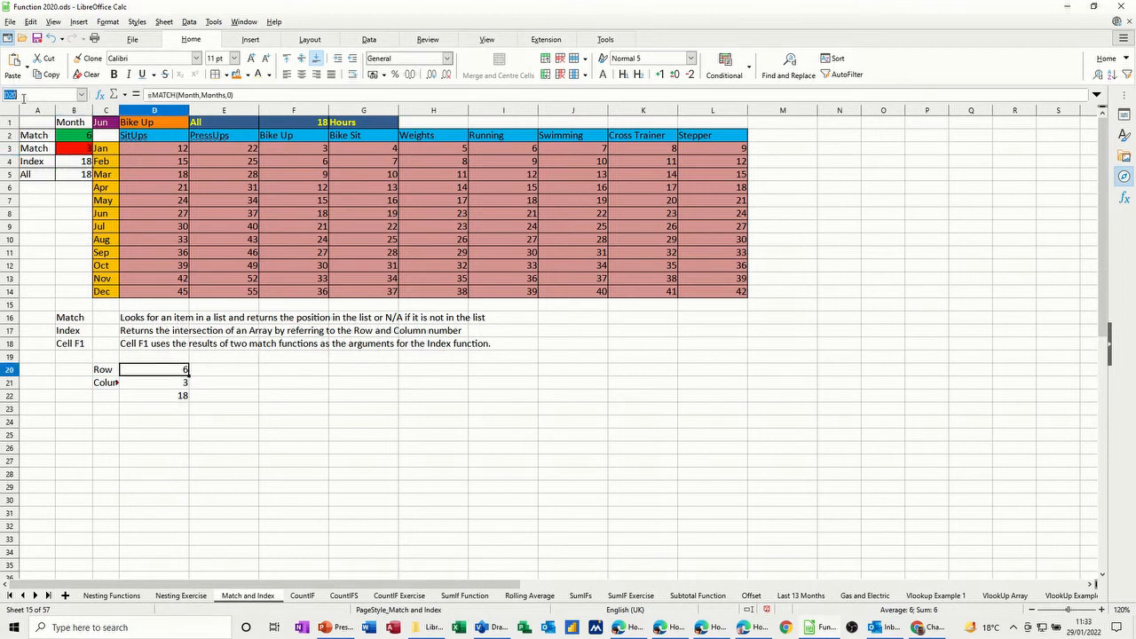
type("row")
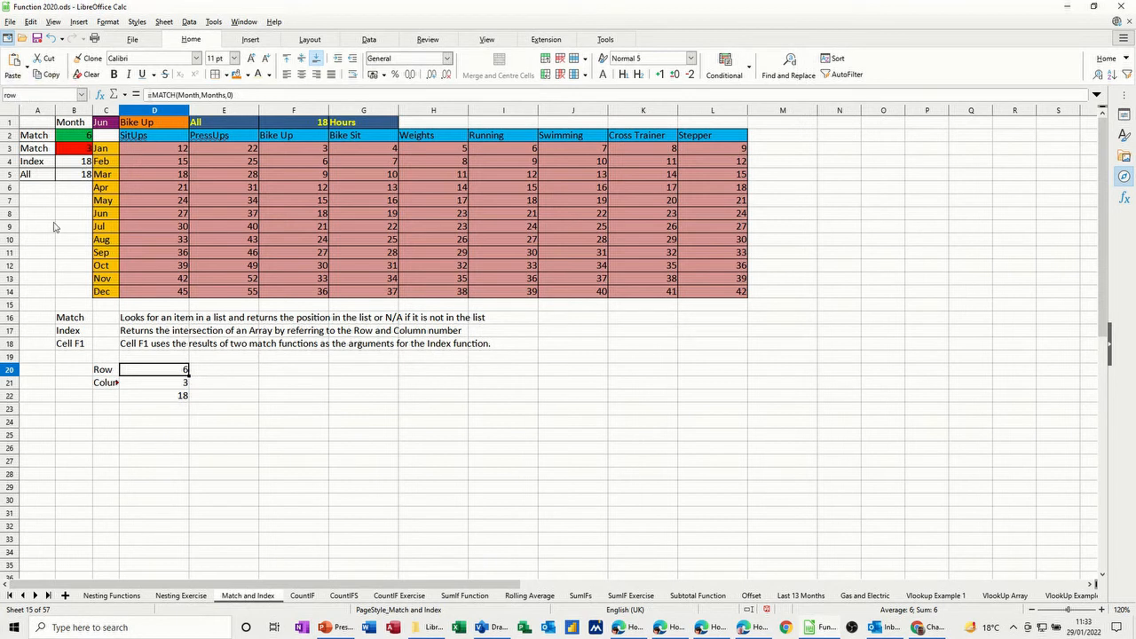
left_click(154, 382)
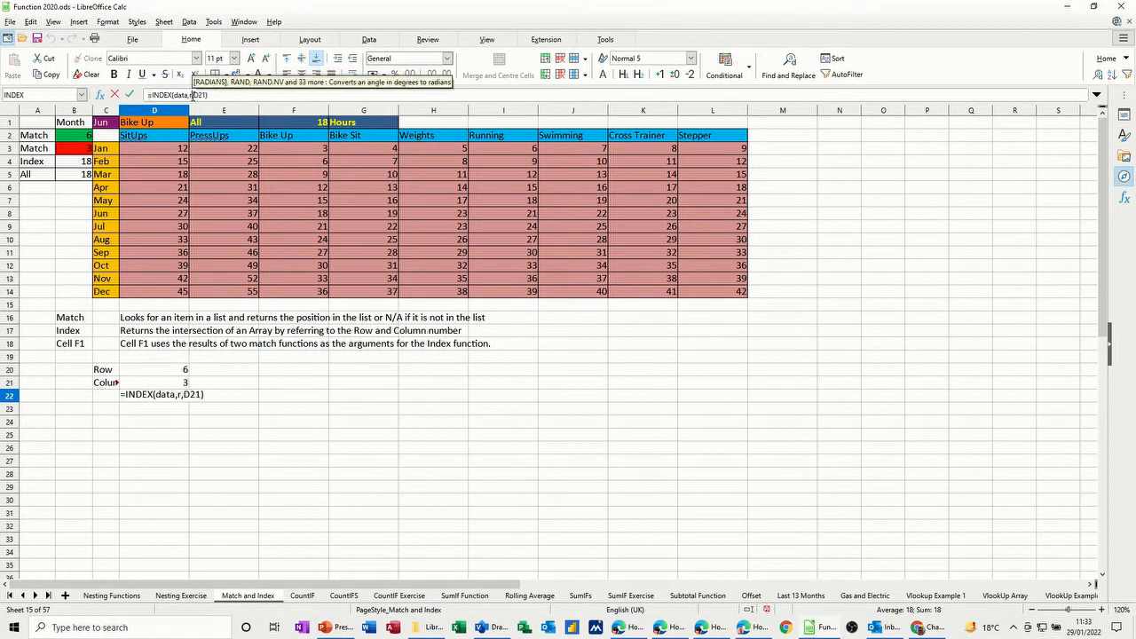
type("ow")
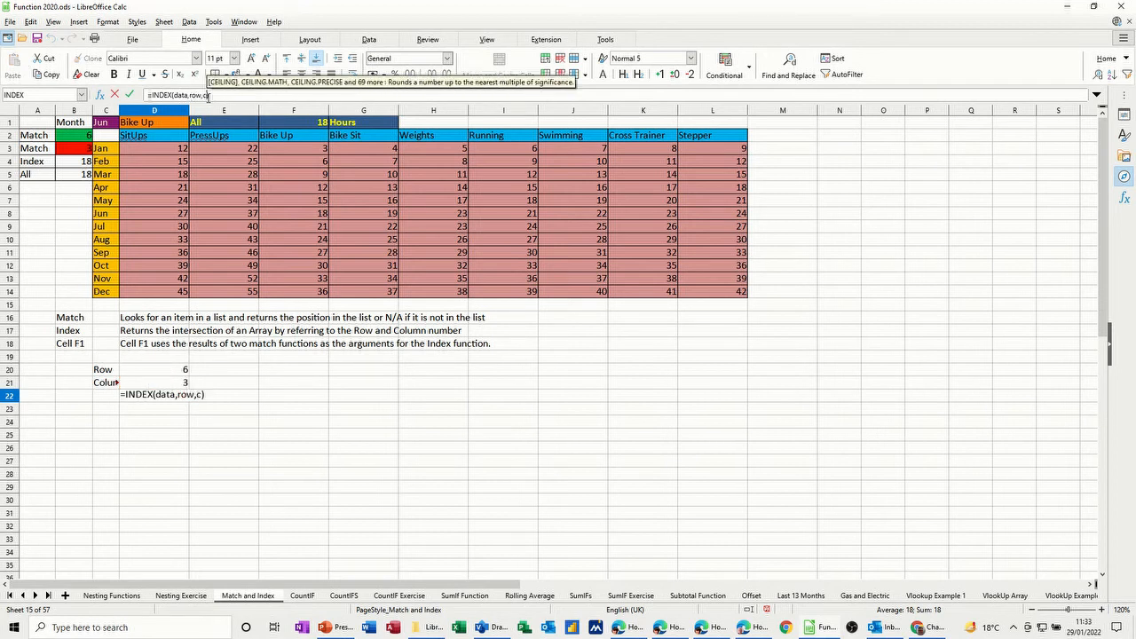
type("olumn")
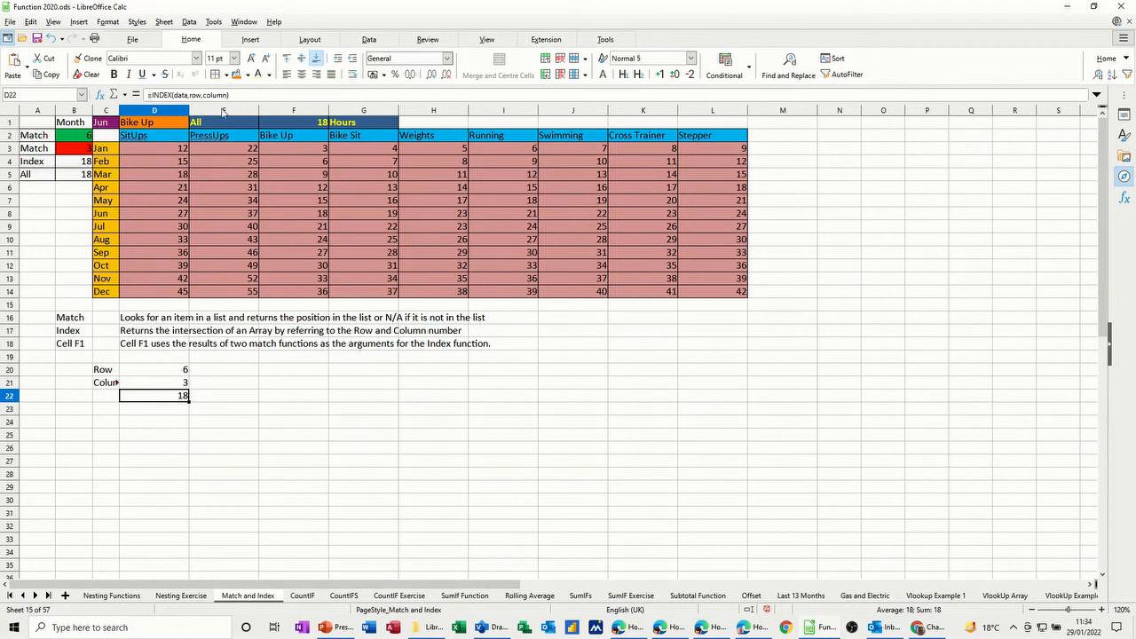
mouse_move(165, 376)
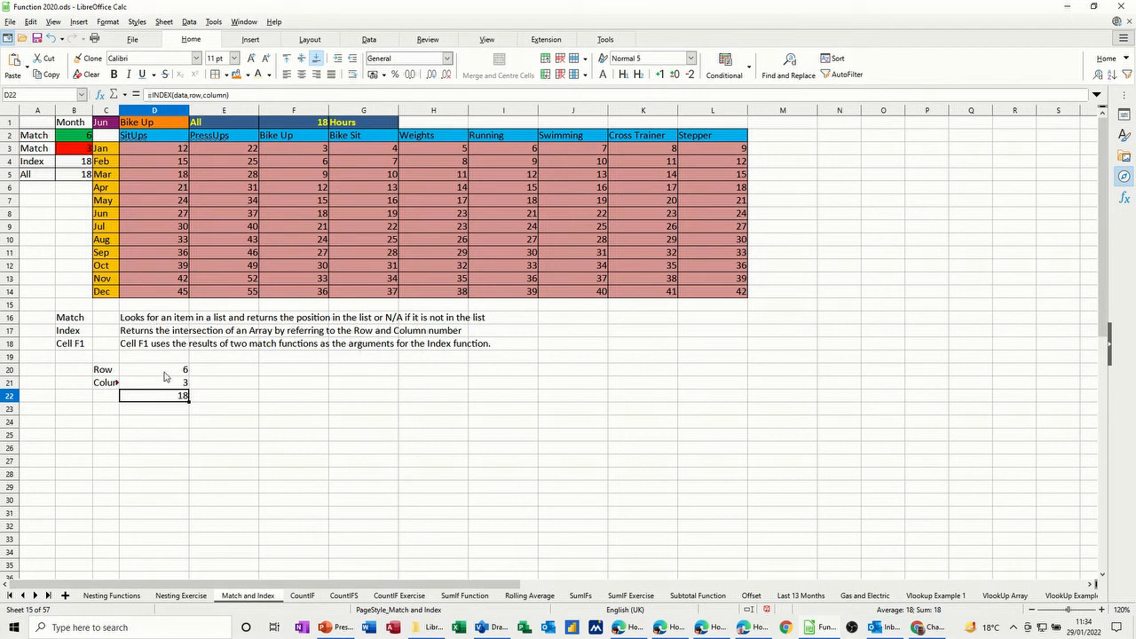
mouse_move(153, 407)
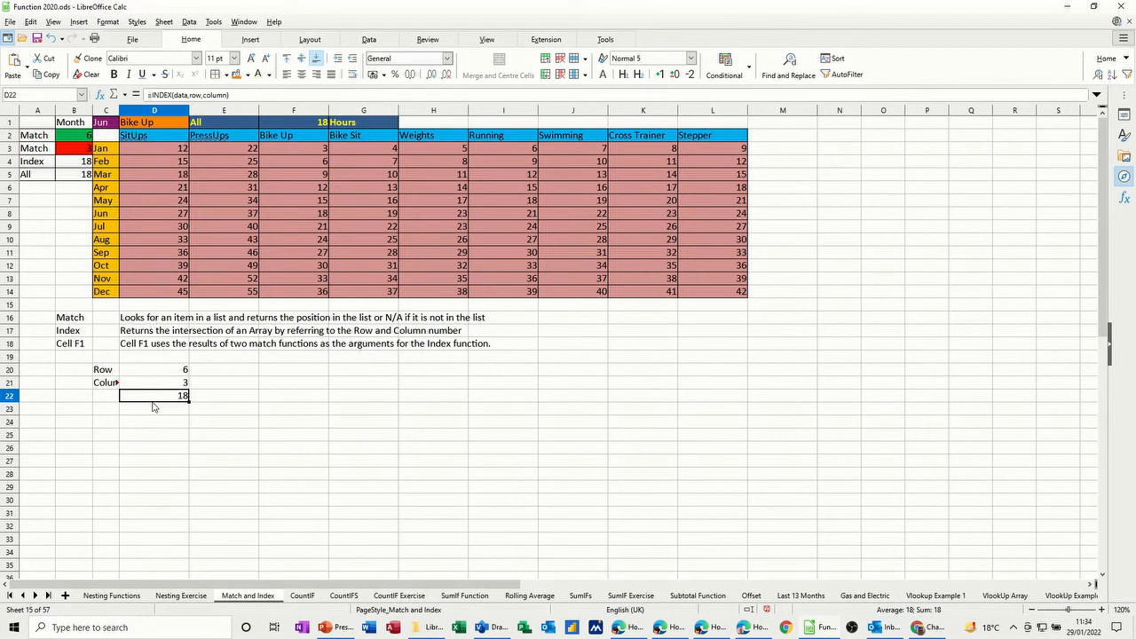
mouse_move(167, 382)
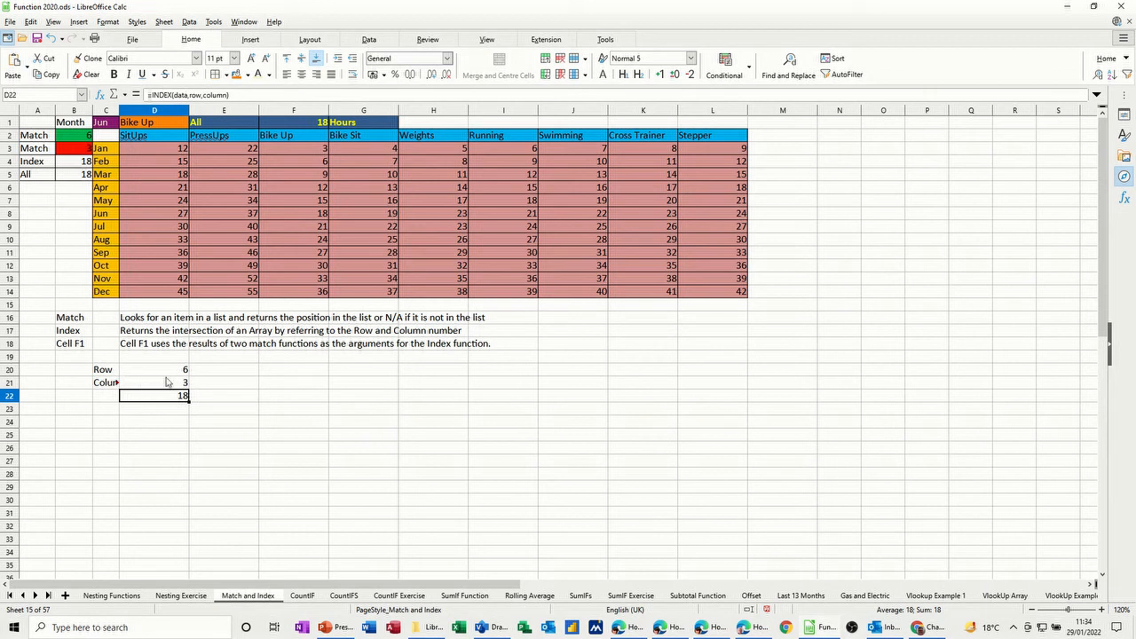
left_click(74, 174)
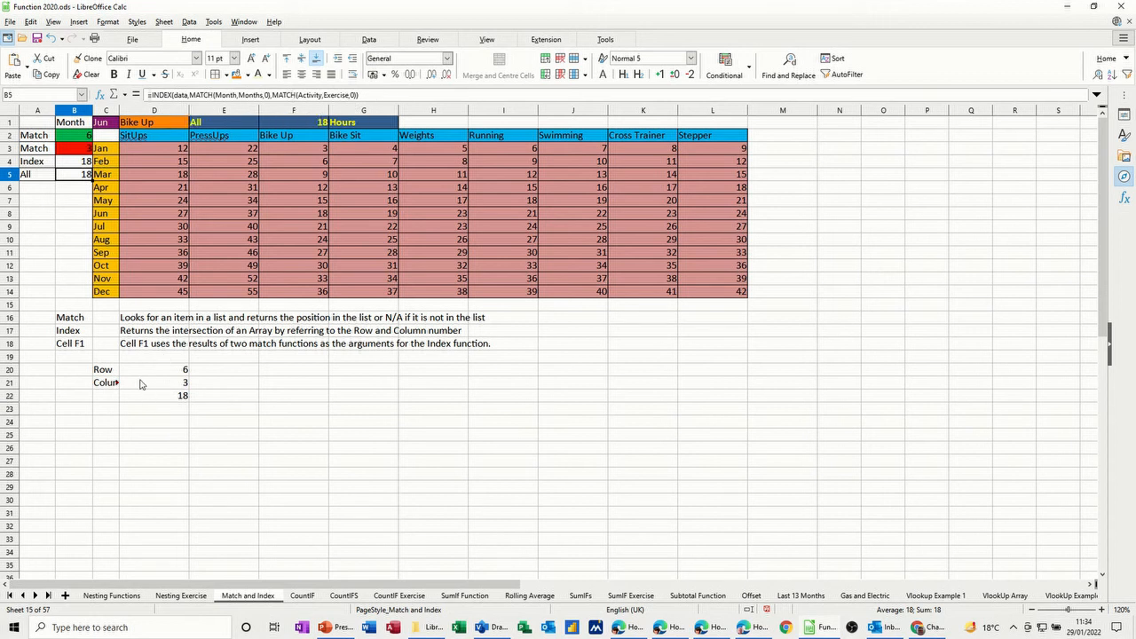
mouse_move(156, 373)
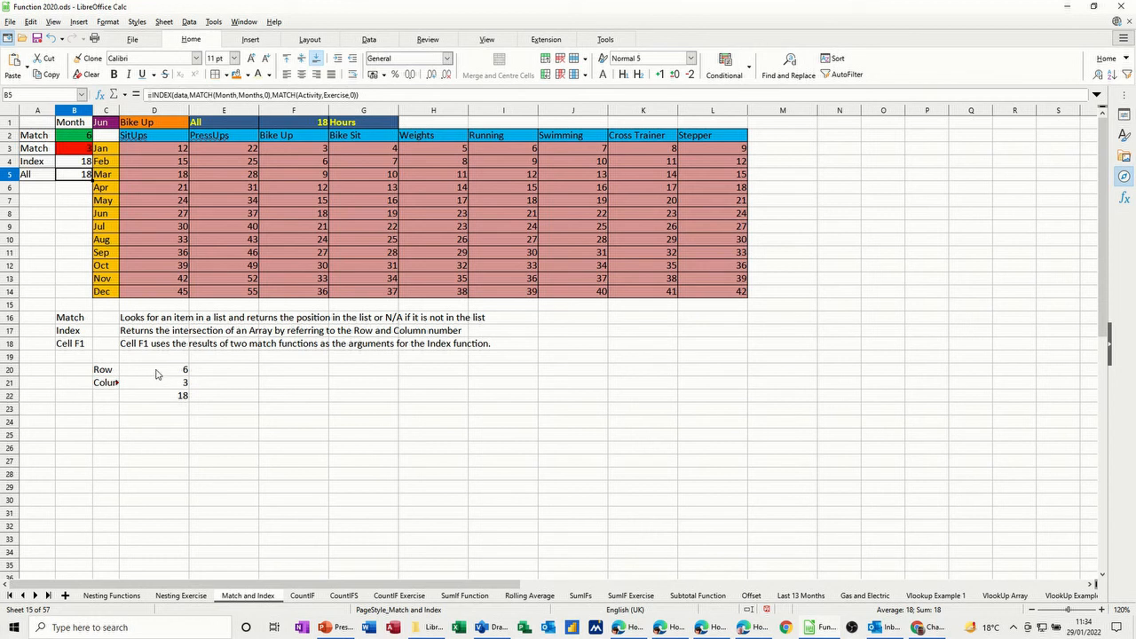
mouse_move(156, 408)
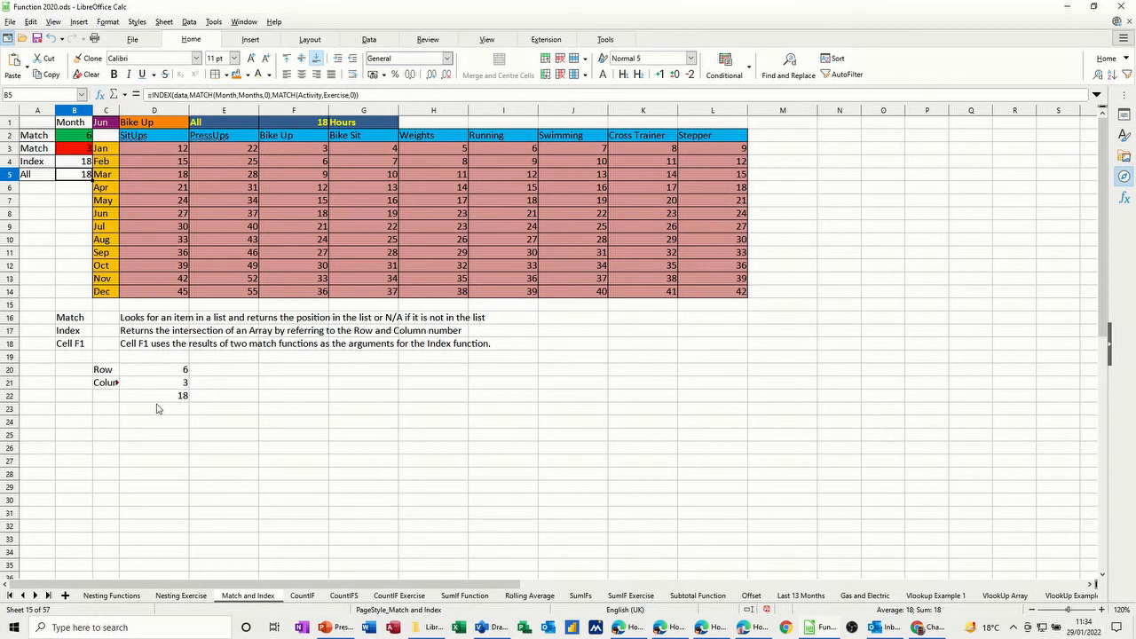